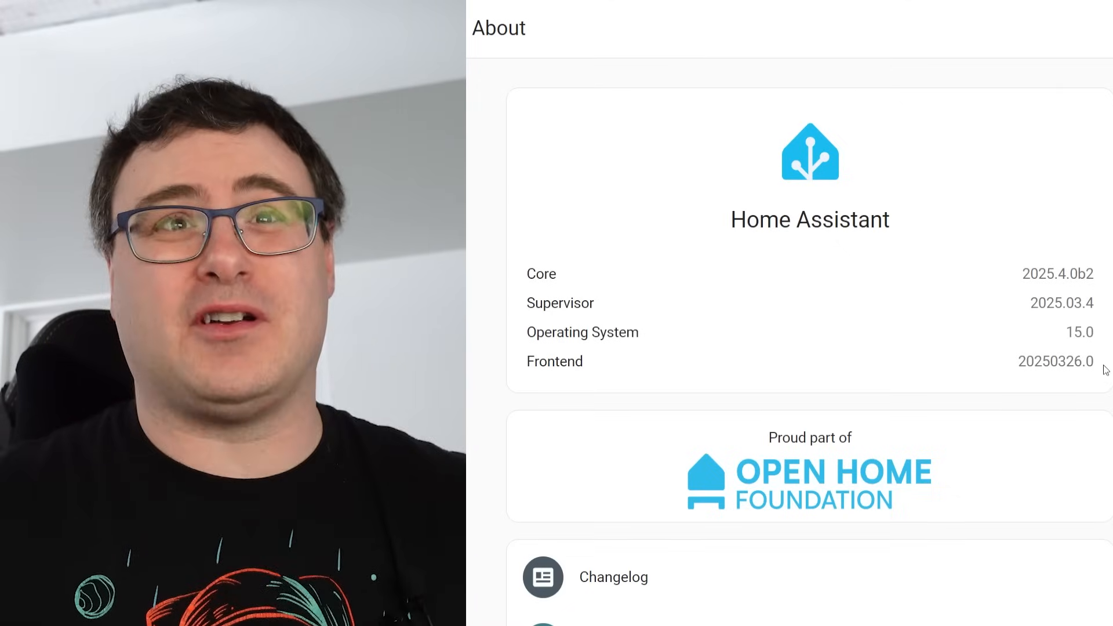
mouse_move(722, 223)
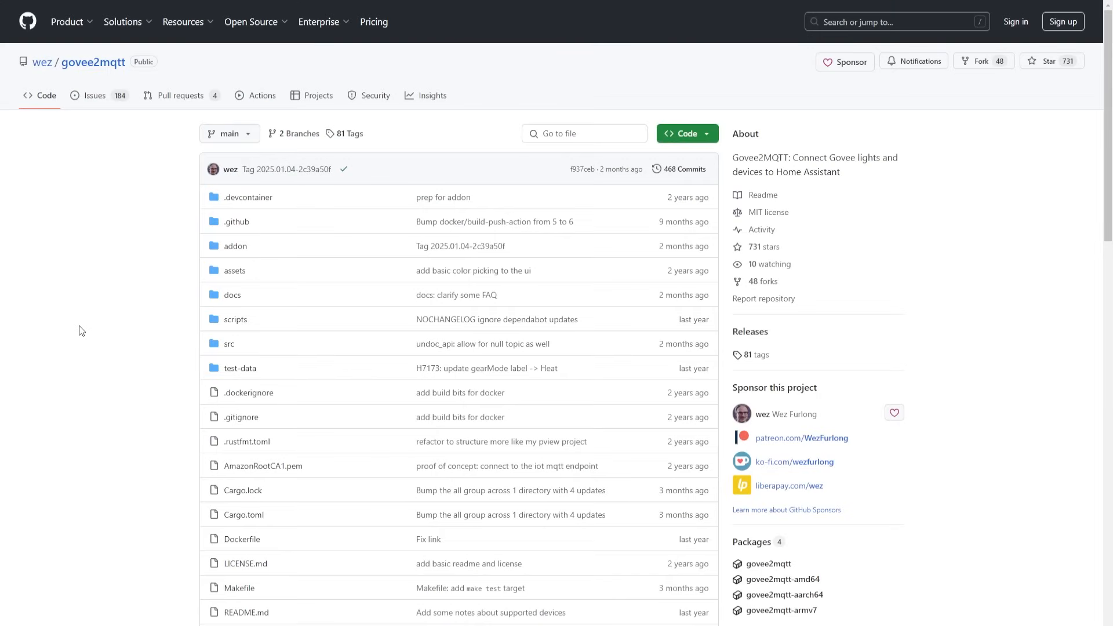
mouse_move(231, 169)
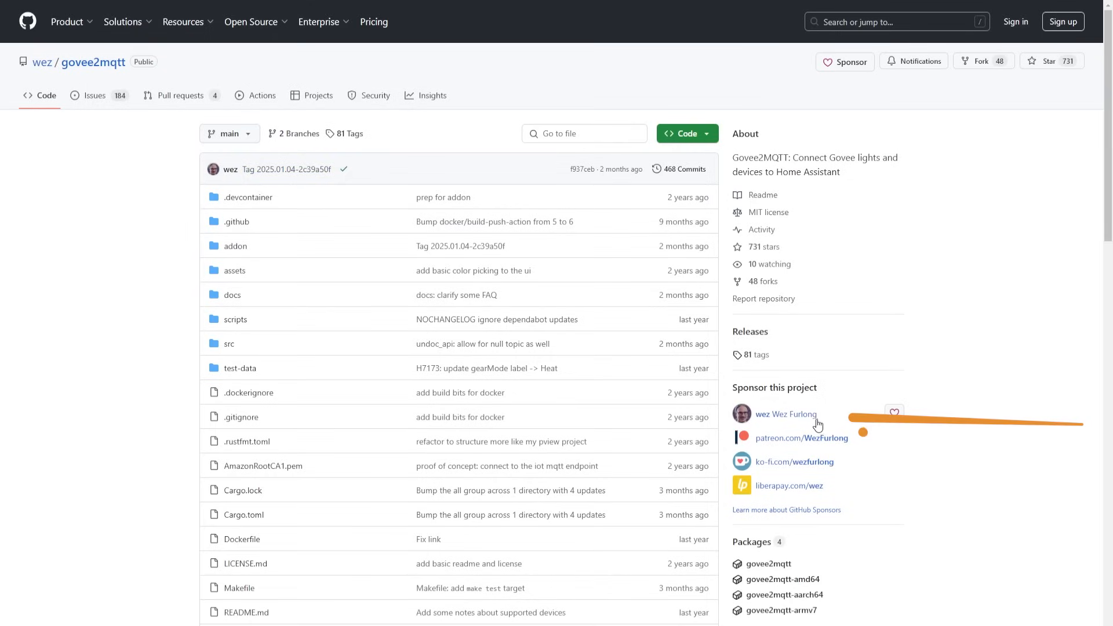
Scroll the govee2mqtt README down to its usage section with add-on and Docker install options
scroll("down", 3)
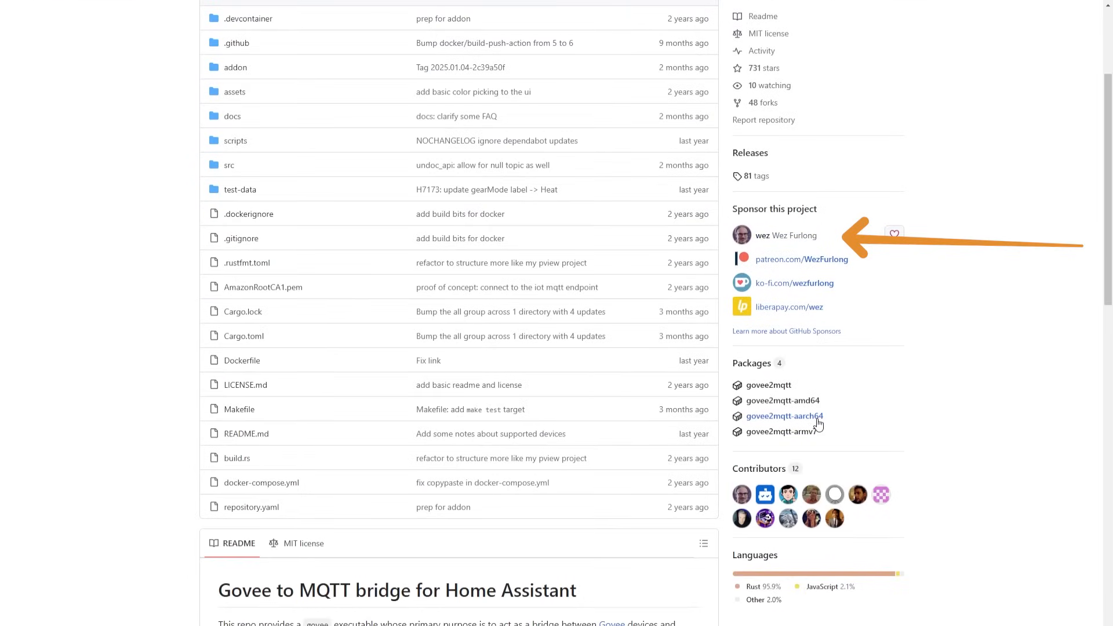
scroll("down", 3)
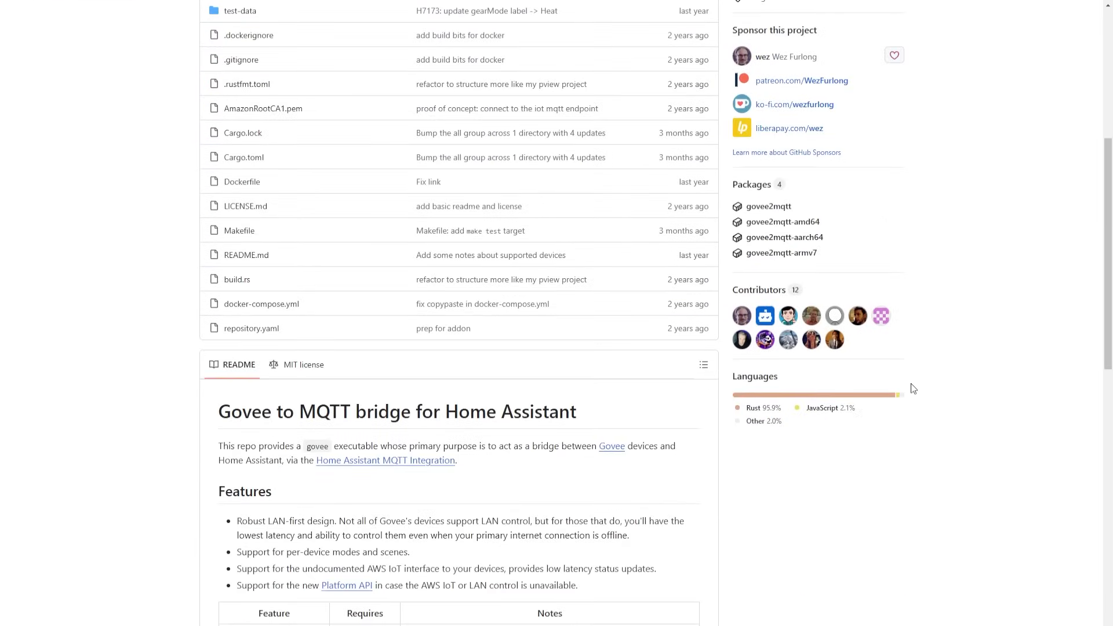
mouse_move(931, 321)
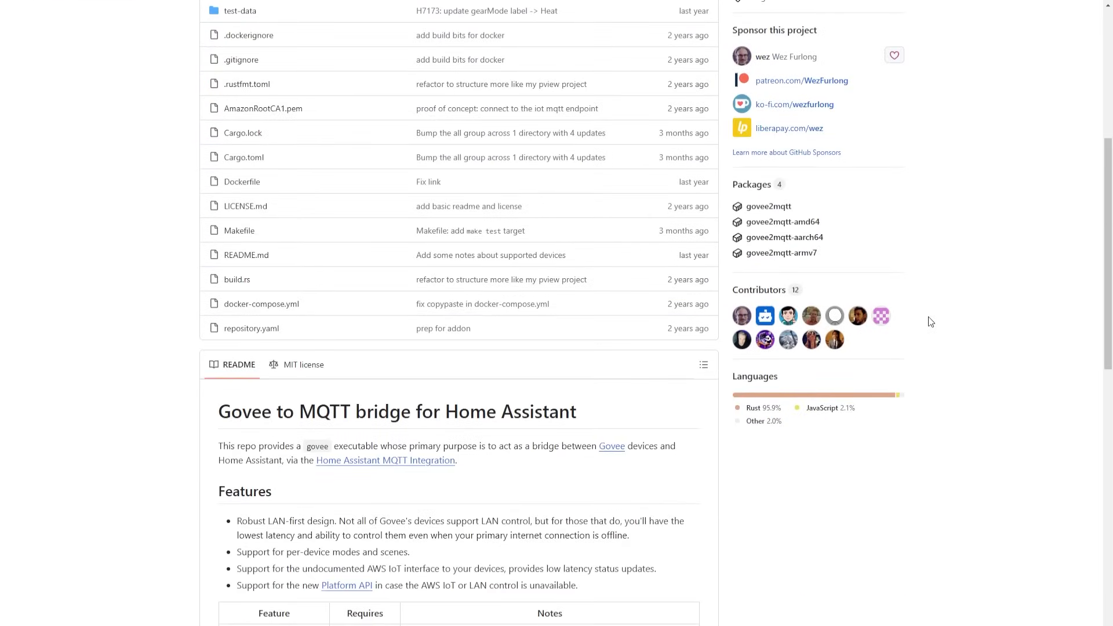
scroll("down", 3)
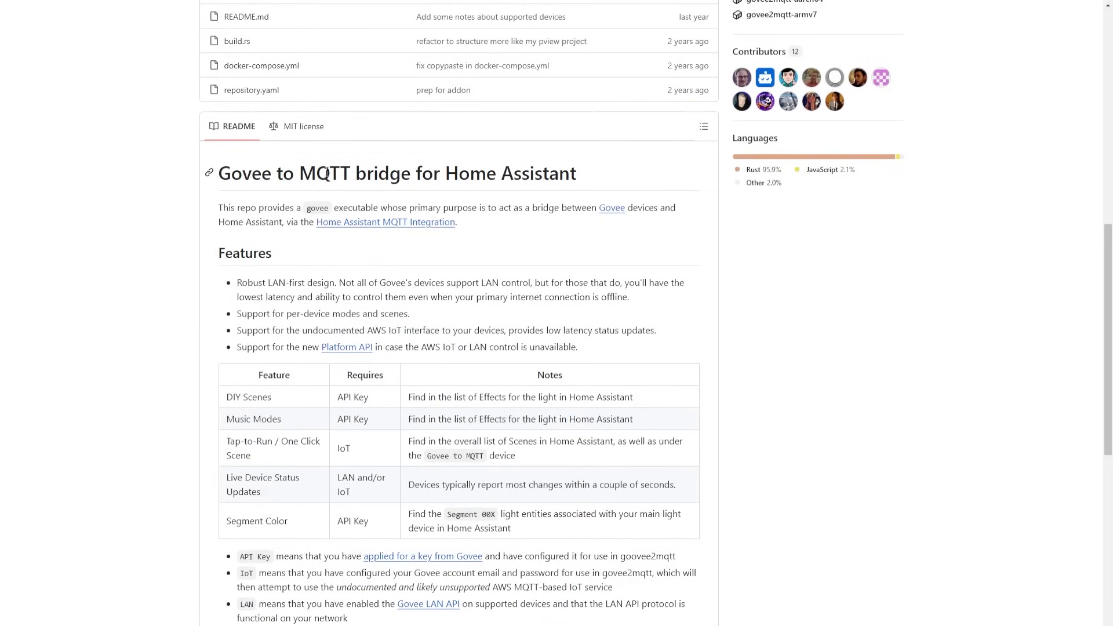
scroll("down", 3)
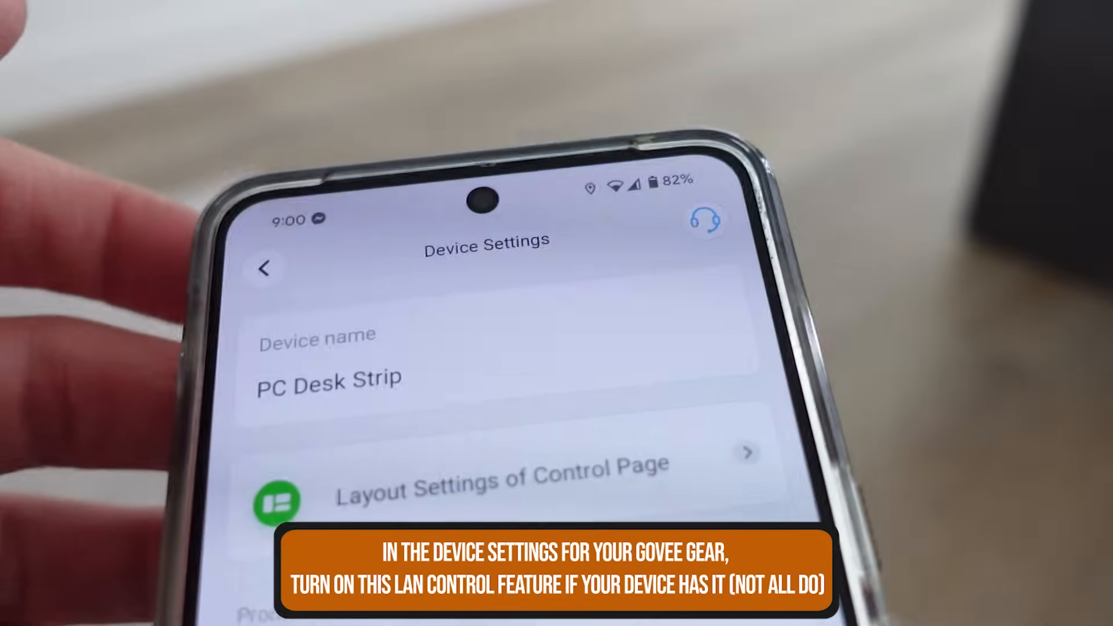
scroll("down", 3)
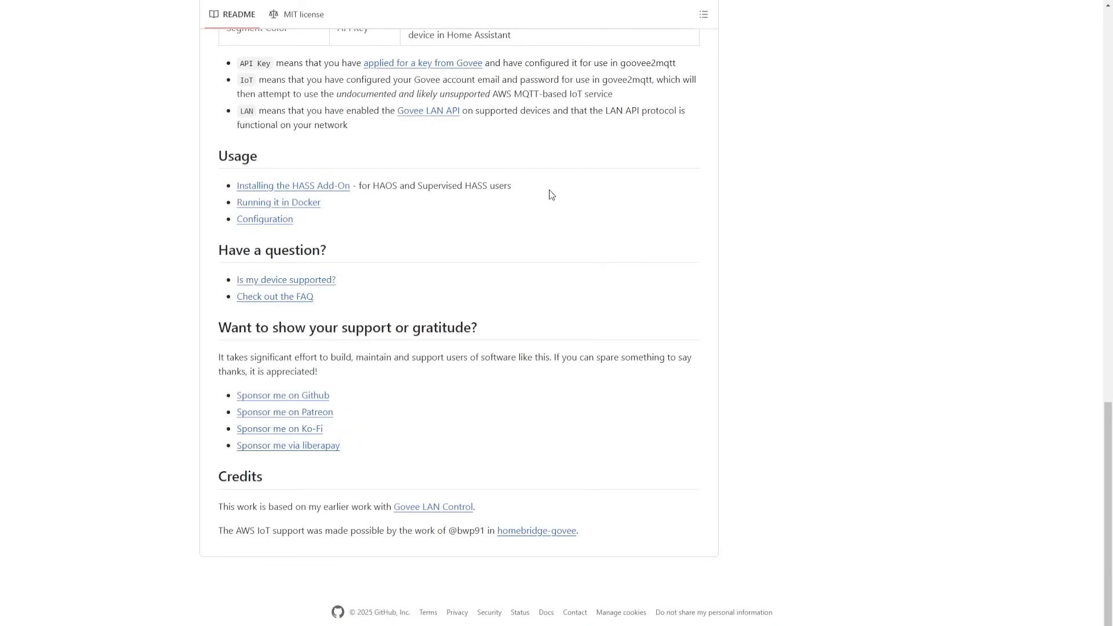
mouse_move(287, 209)
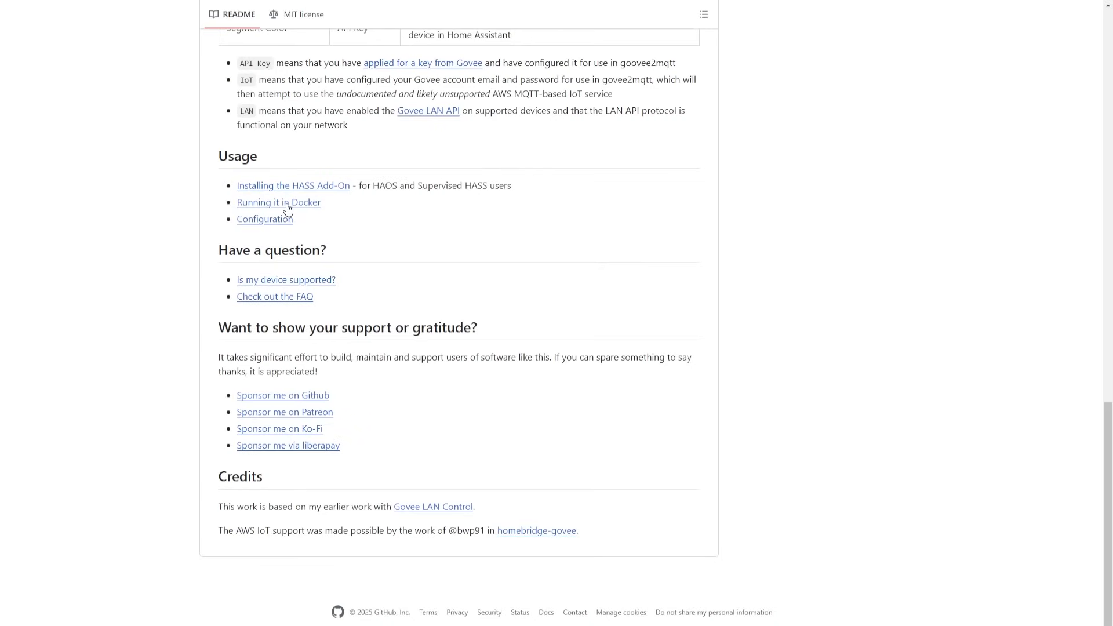
mouse_move(290, 192)
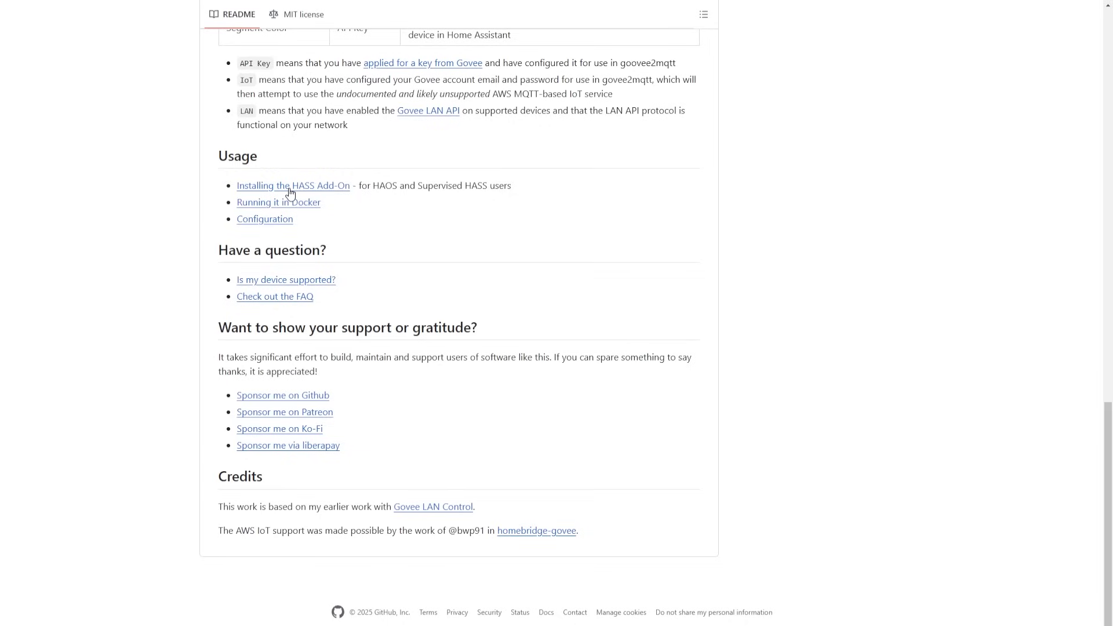
Open the 'Installing the HASS Add-On' guide and review its MQTT broker, repository and install steps
left_click(293, 185)
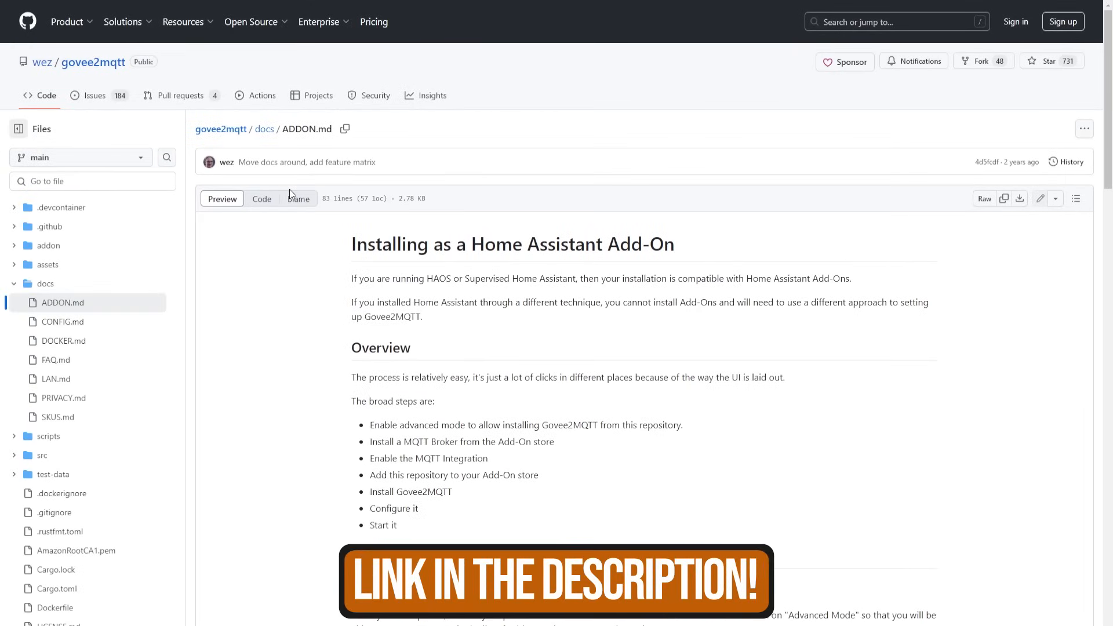
scroll("down", 3)
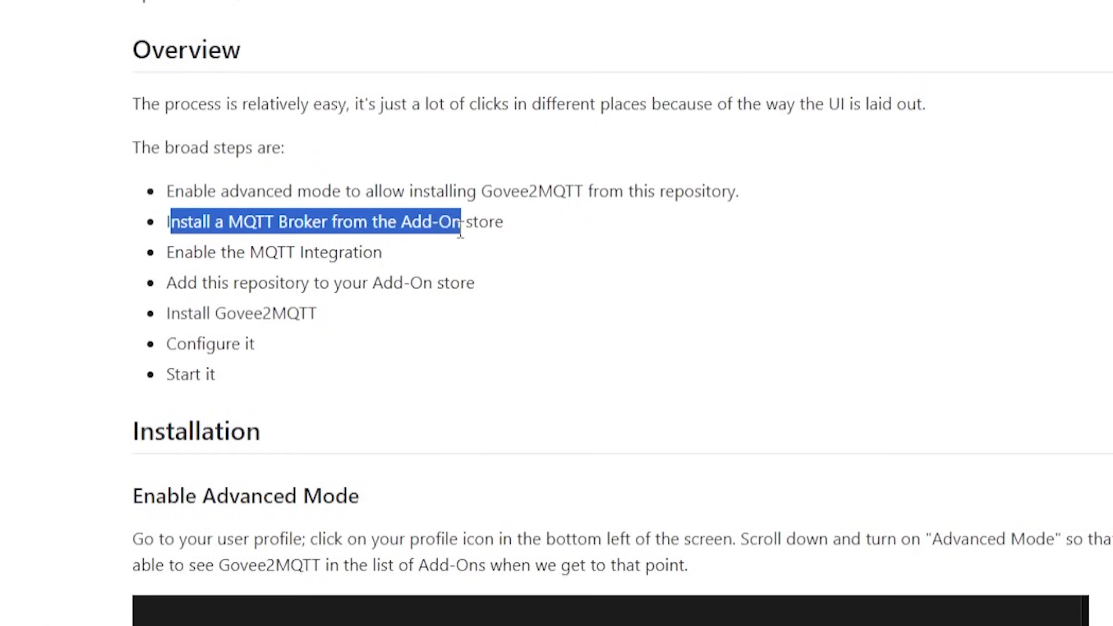
left_click(114, 251)
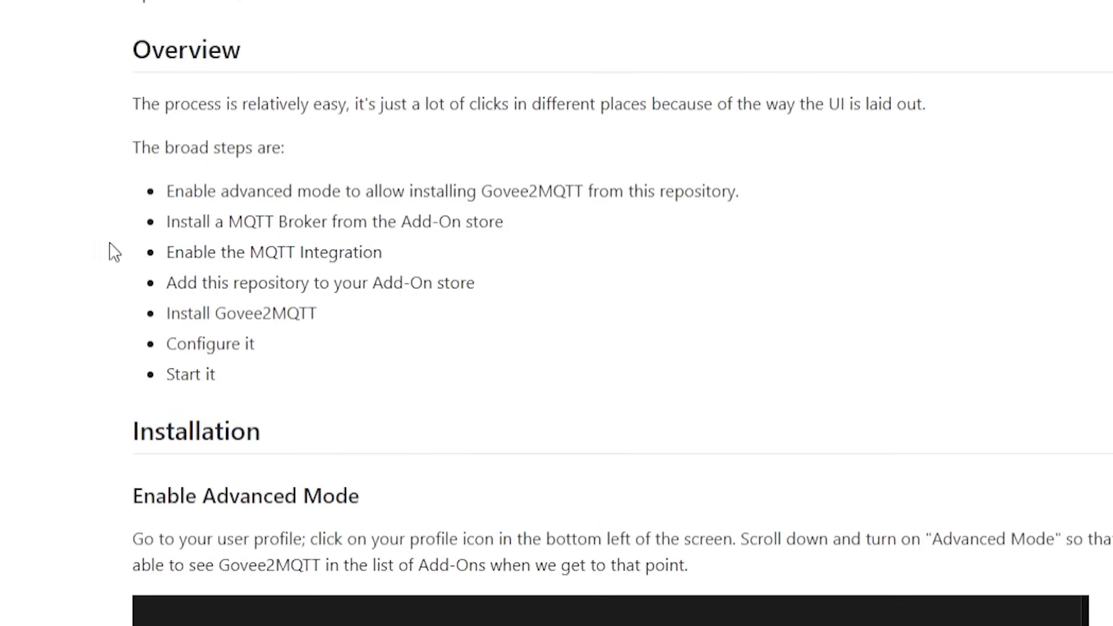
mouse_move(135, 316)
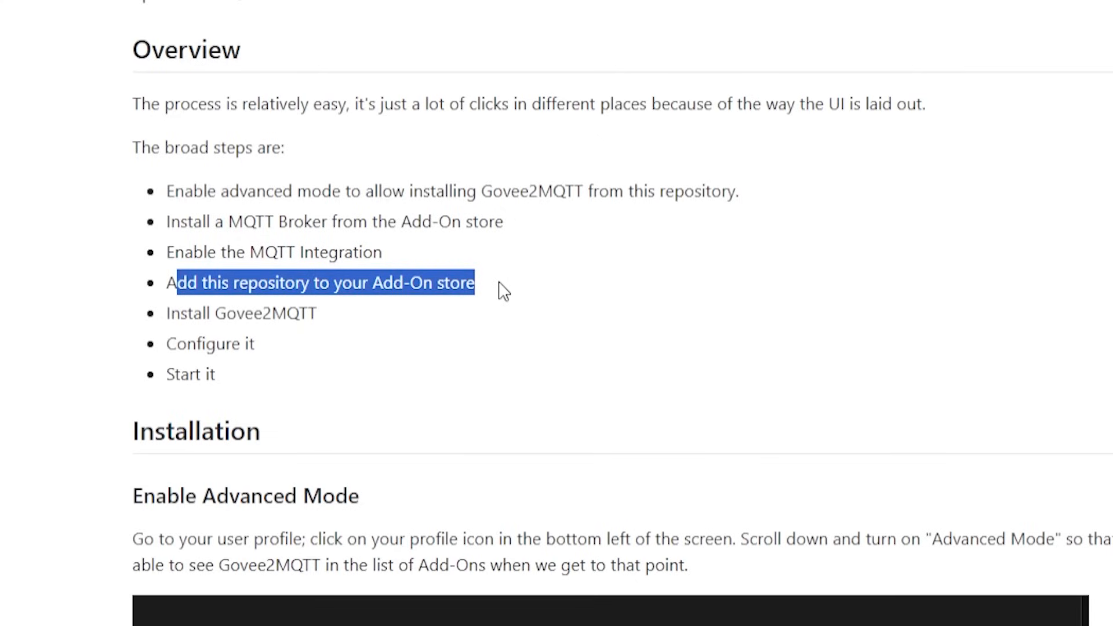
left_click(502, 290)
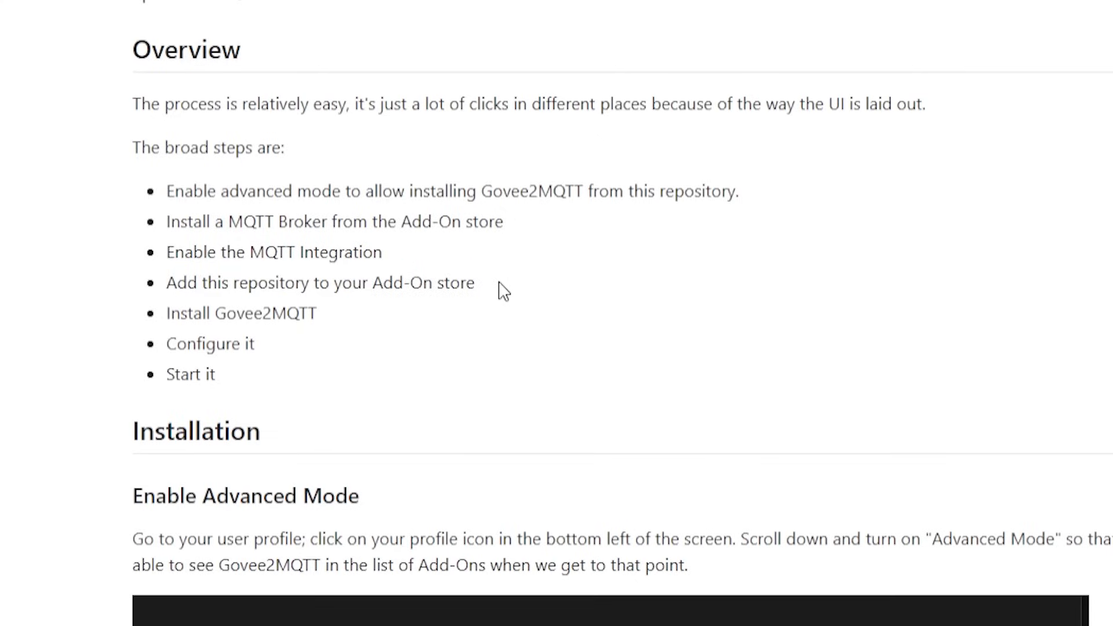
mouse_move(173, 314)
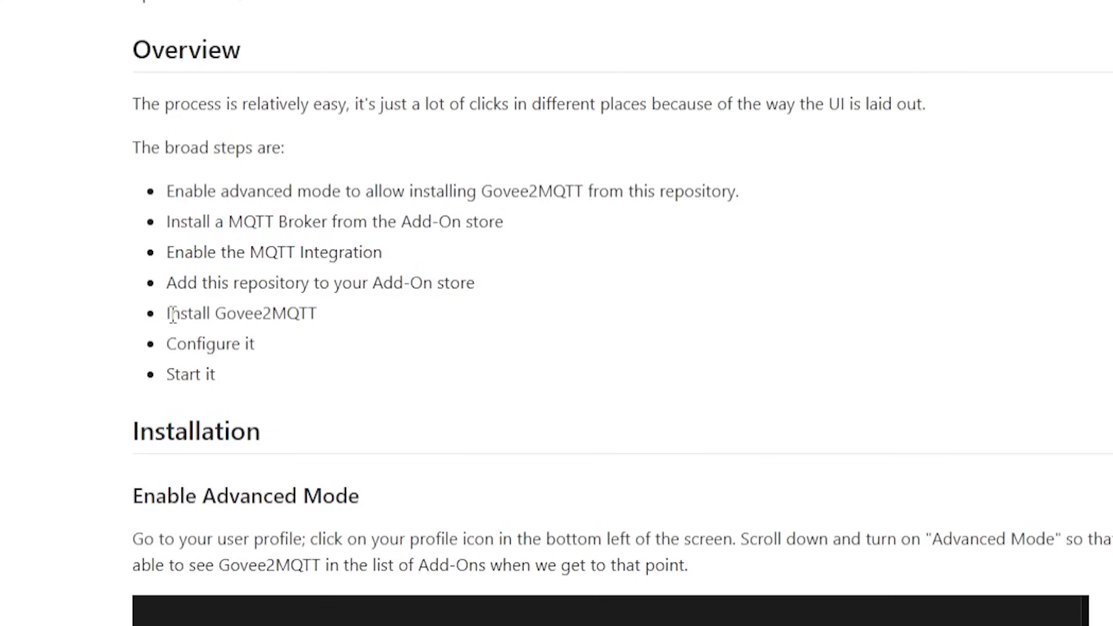
double_click(241, 313)
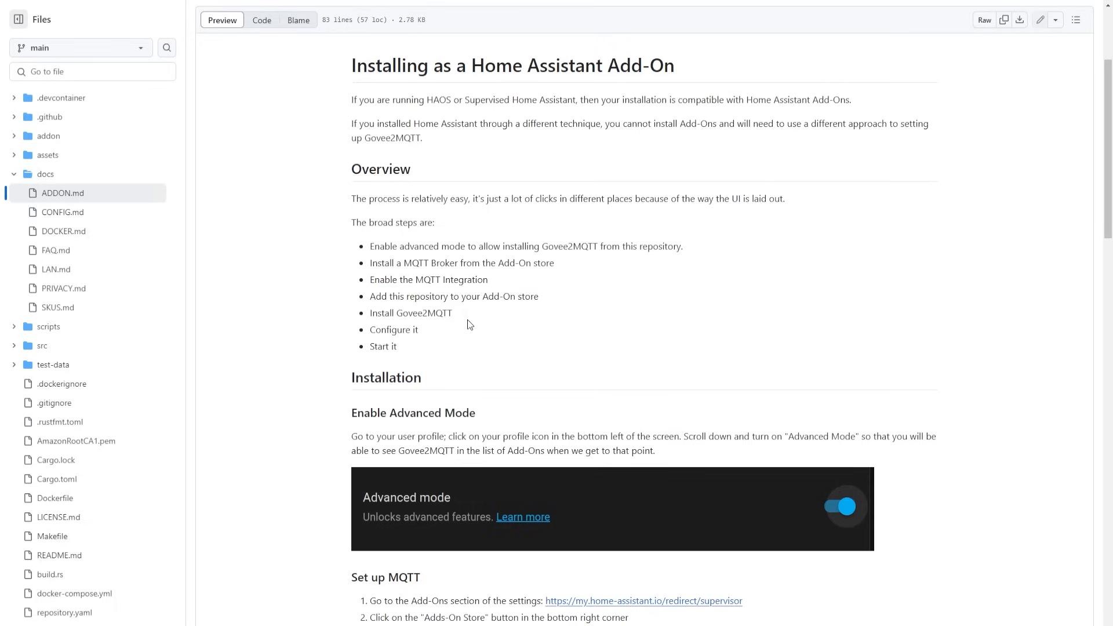
scroll("down", 3)
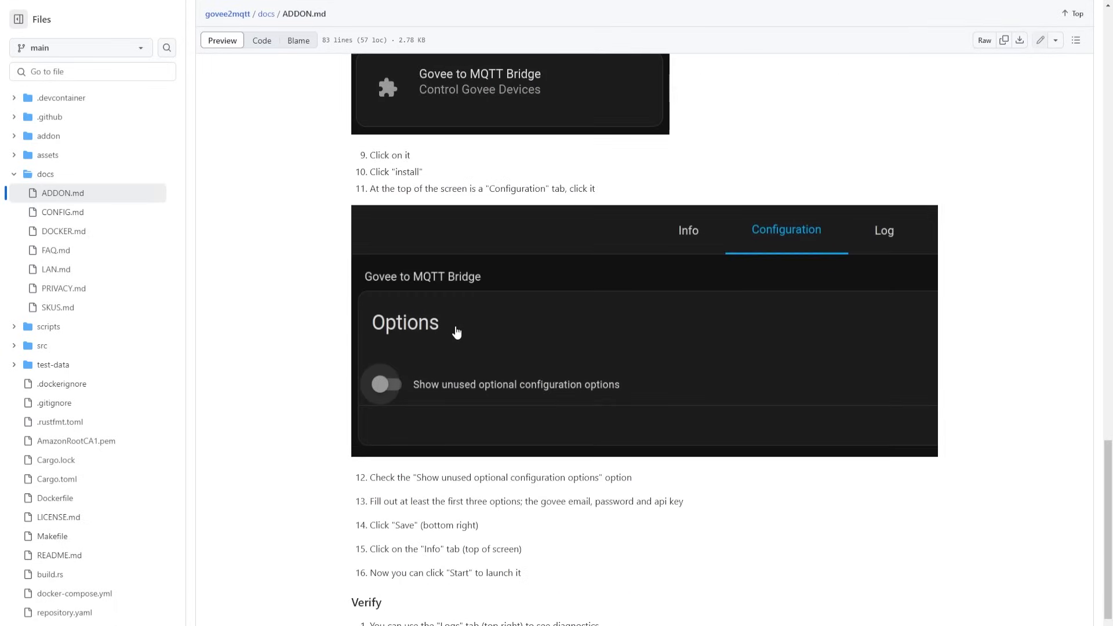
scroll("up", 3)
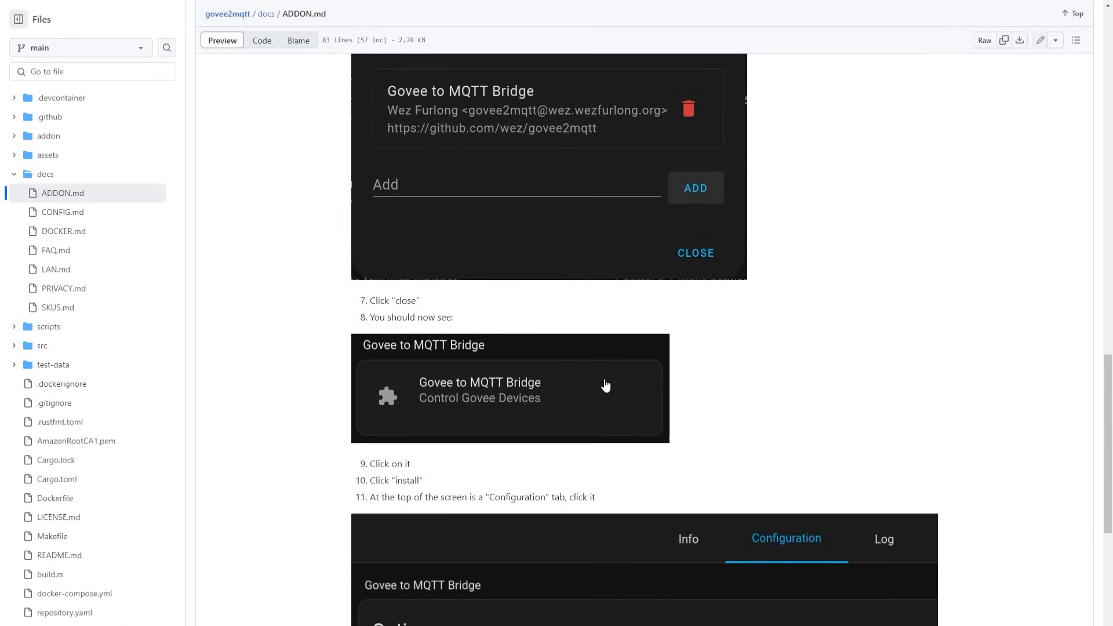
scroll("up", 3)
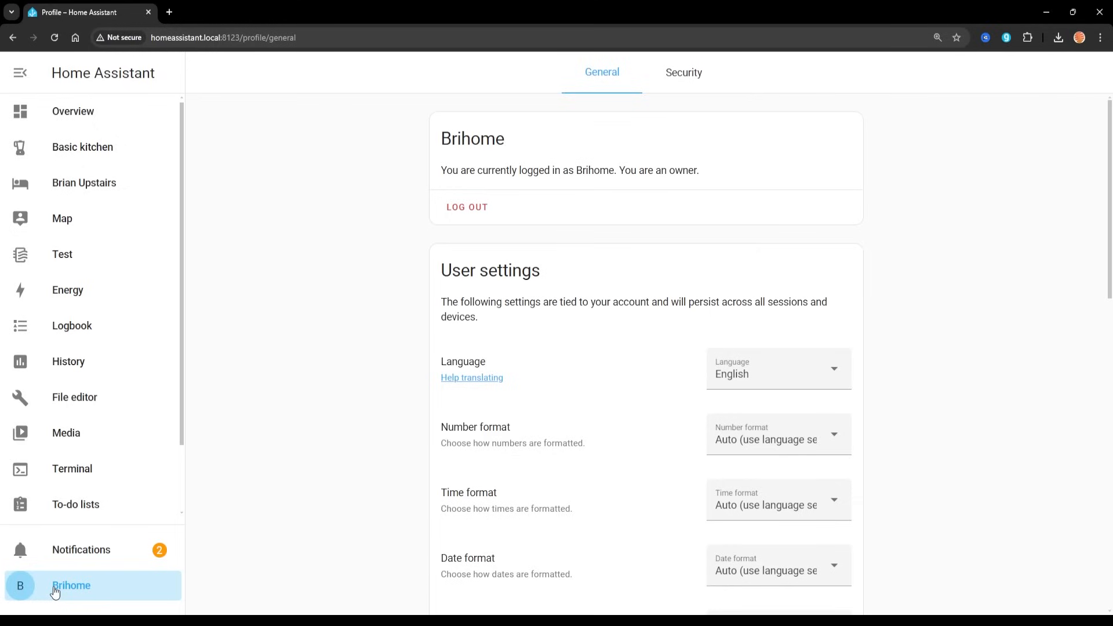
mouse_move(141, 132)
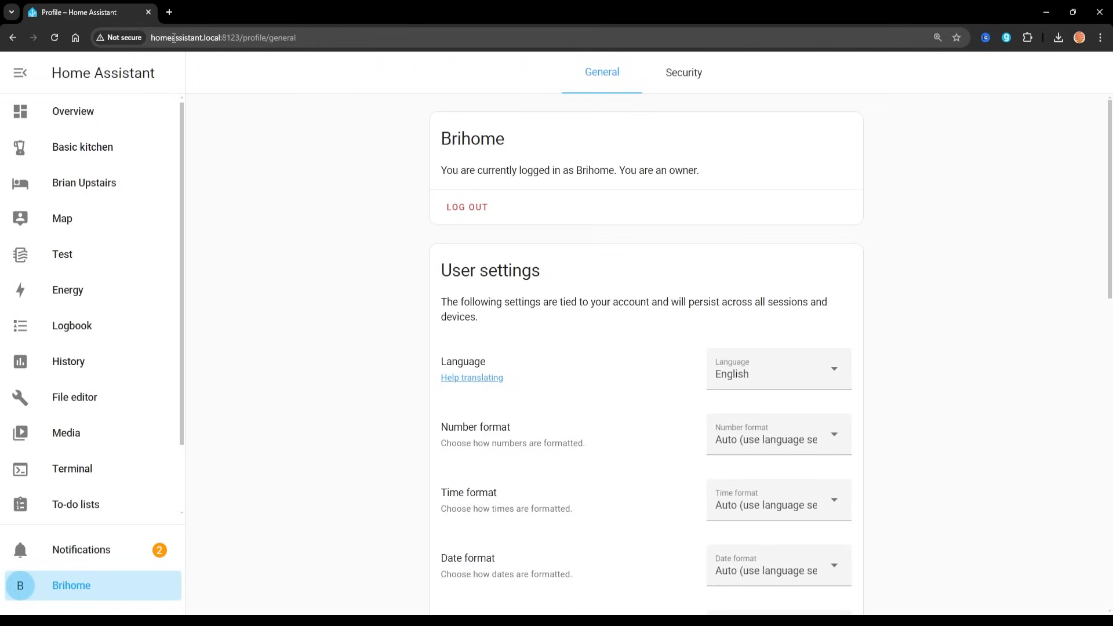
mouse_move(190, 53)
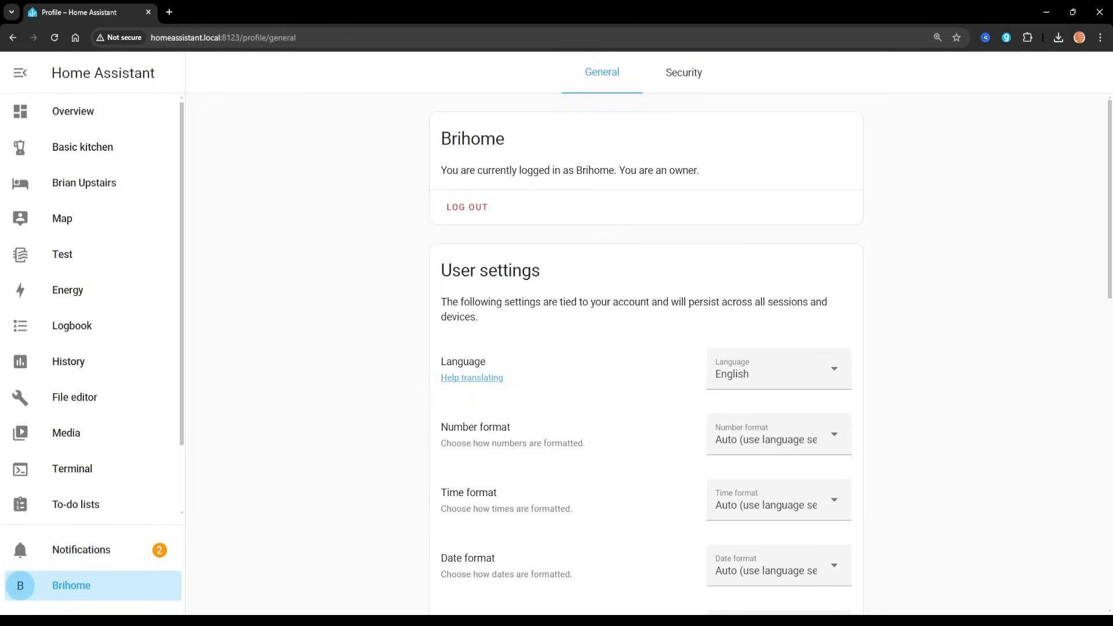
Open the user profile and confirm the Advanced mode toggle is switched on
left_click(70, 586)
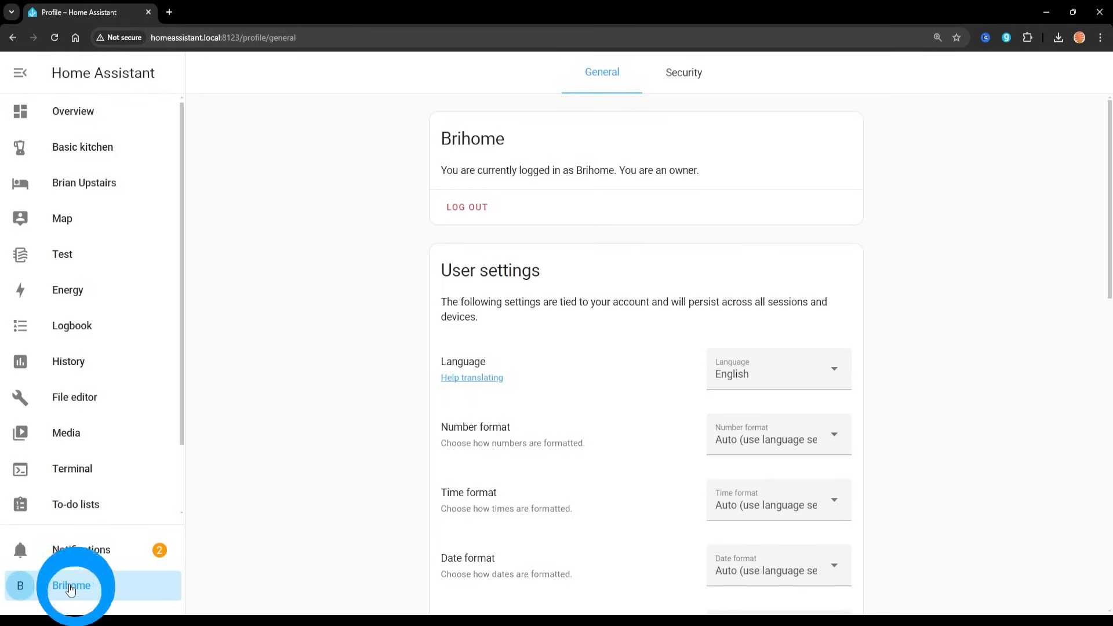
scroll("down", 3)
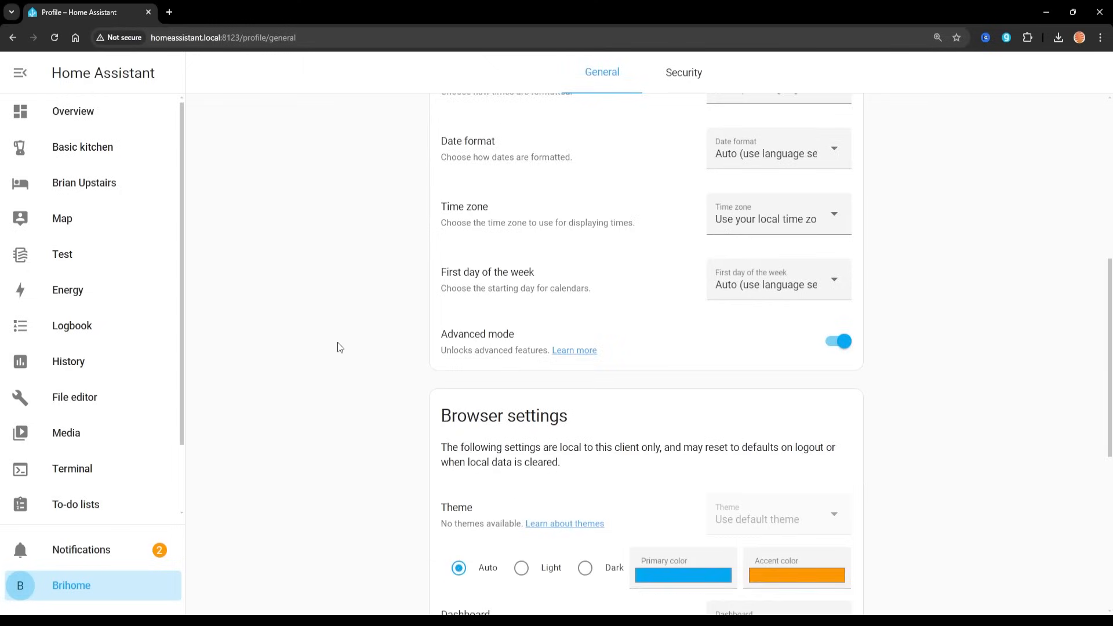
scroll("up", 3)
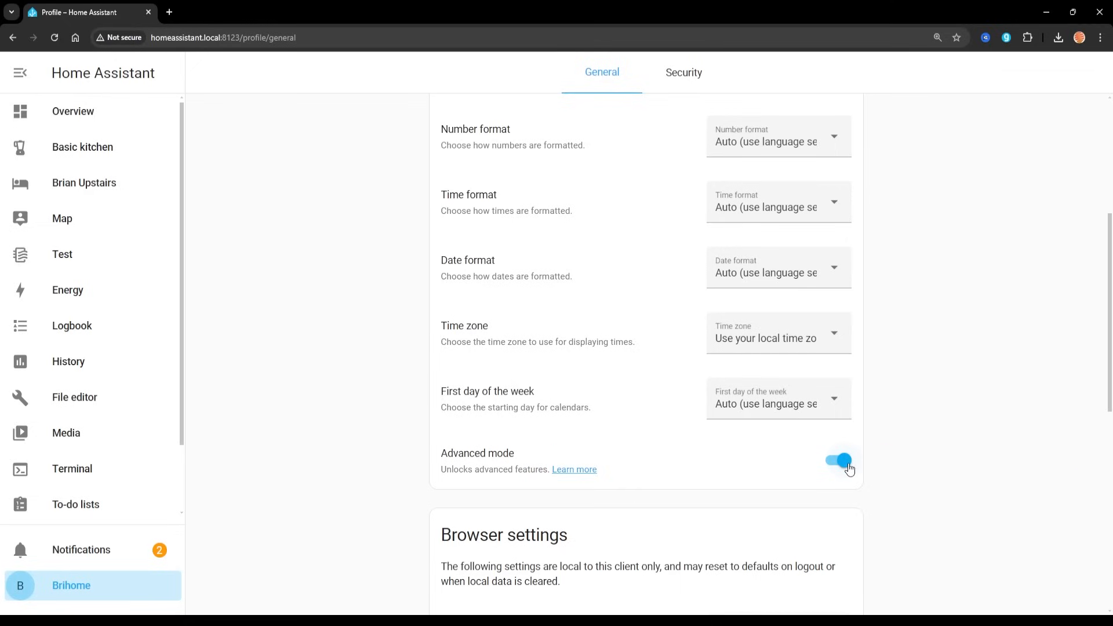
left_click(70, 495)
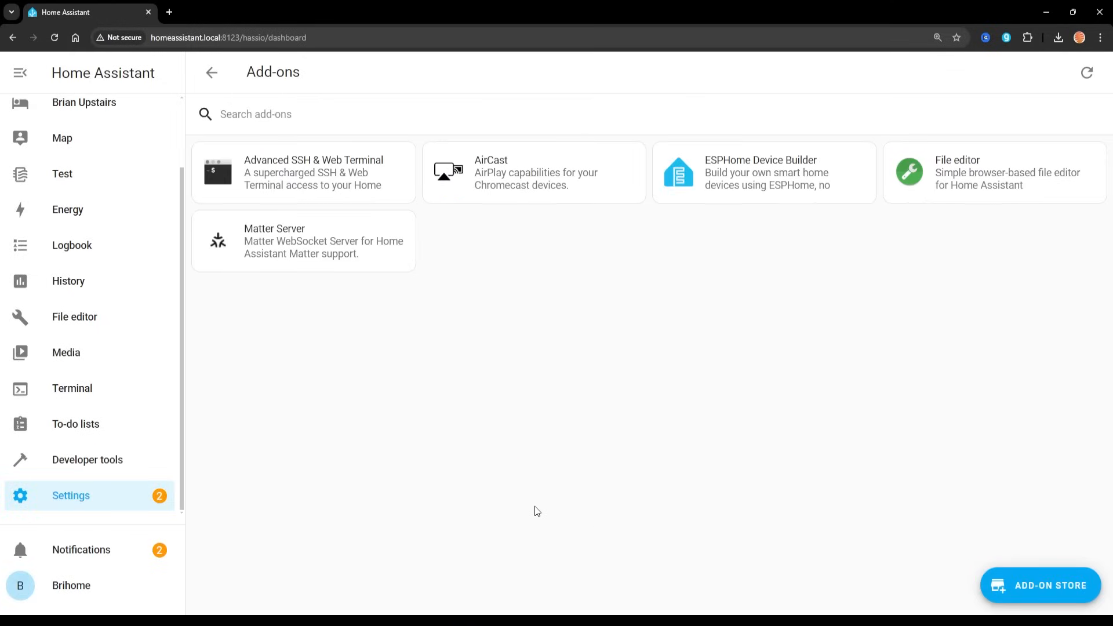
mouse_move(1089, 379)
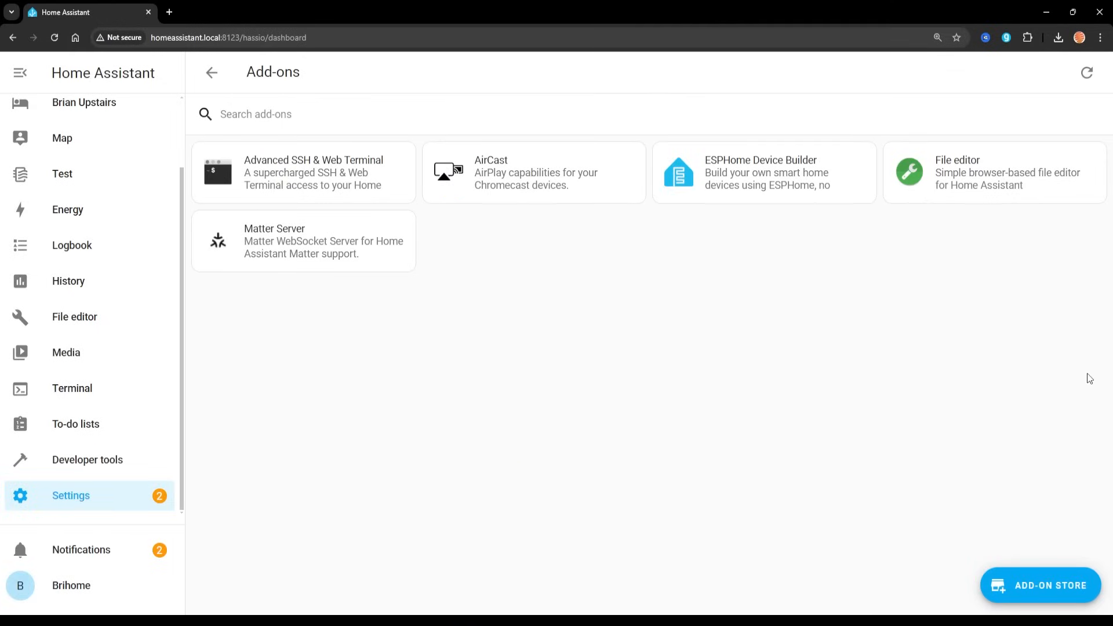
Search the add-on store for 'MQTT' and open the Mosquitto broker add-on
left_click(1040, 585)
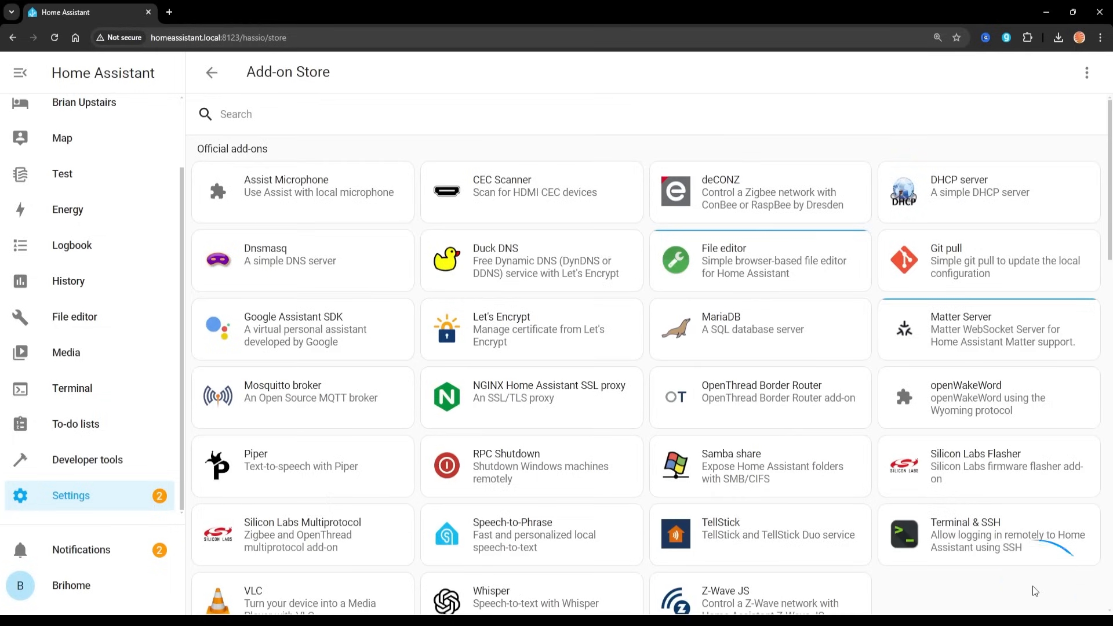
left_click(363, 113)
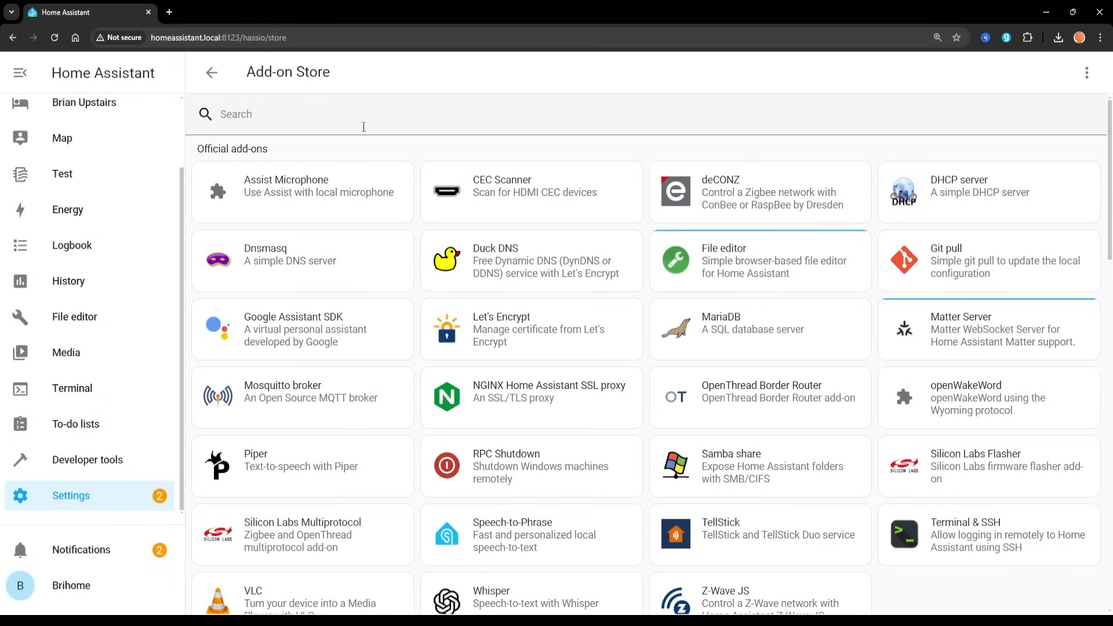
type("MQ")
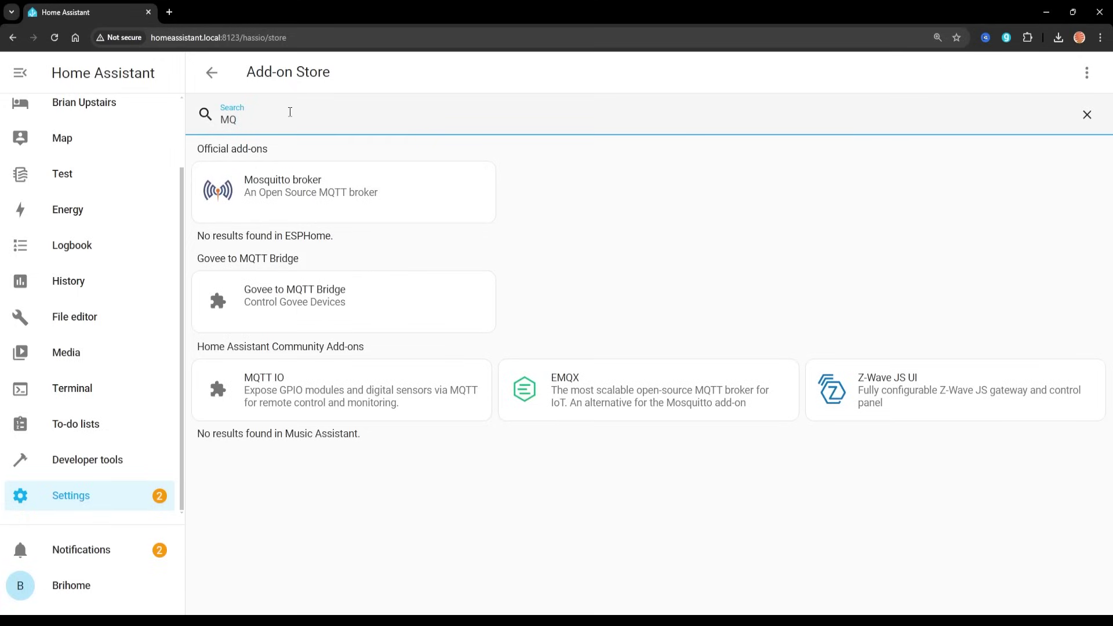
type("TT")
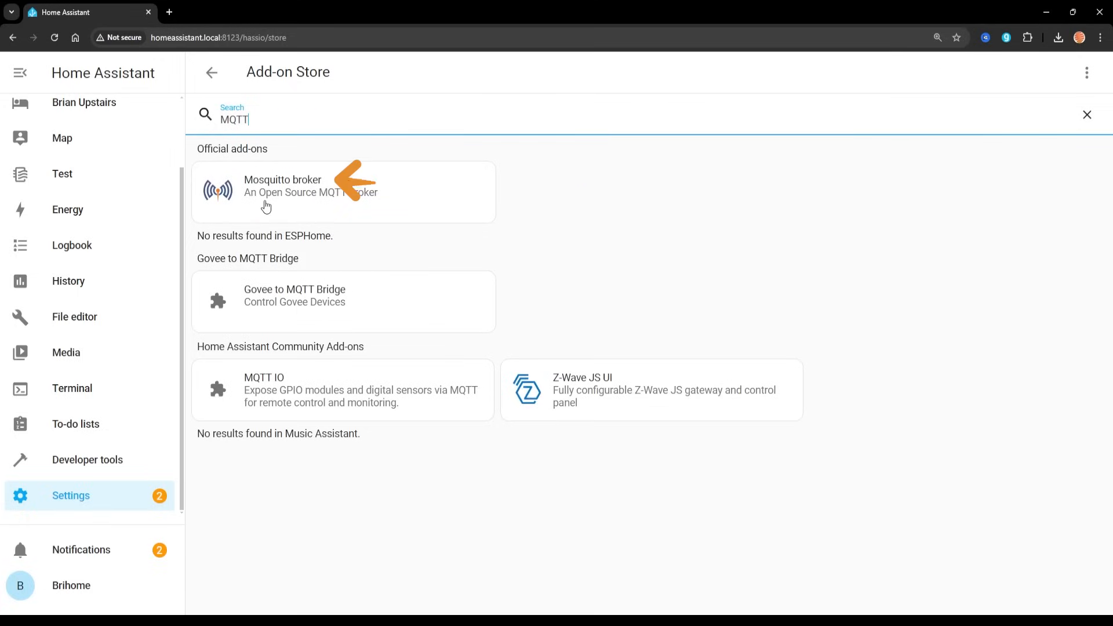
left_click(283, 190)
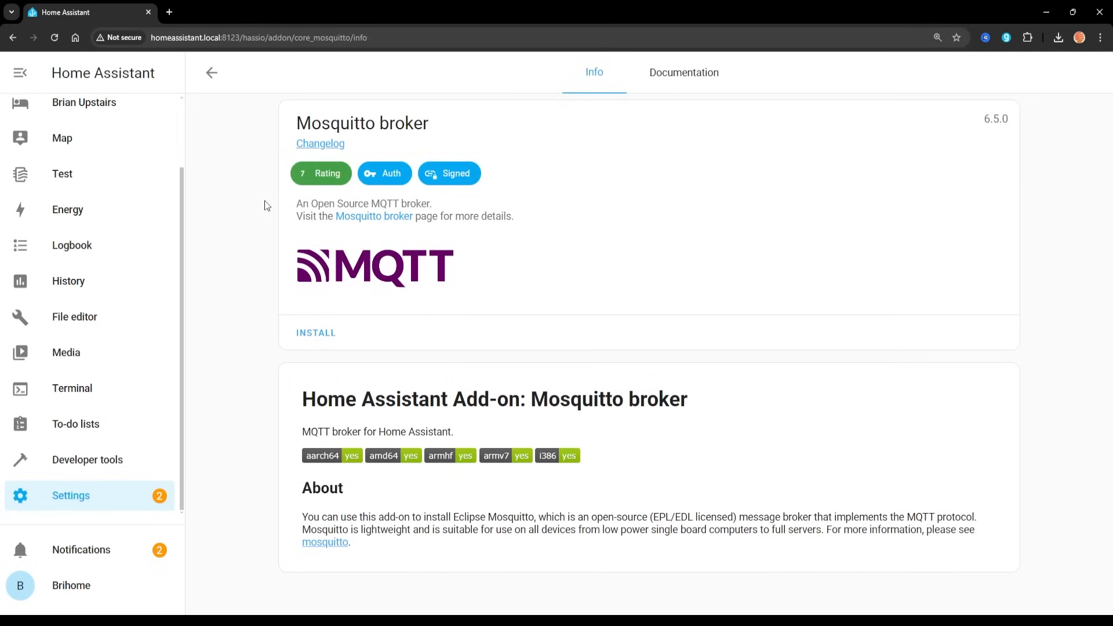
mouse_move(455, 216)
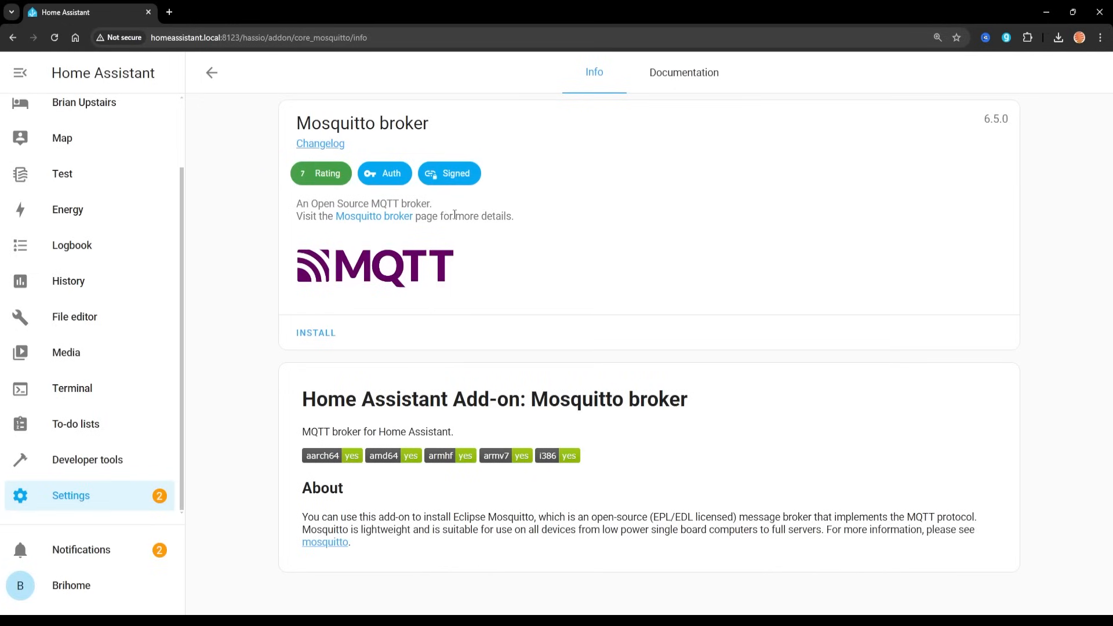
Install and start the Mosquitto broker, then check its startup log
left_click(316, 332)
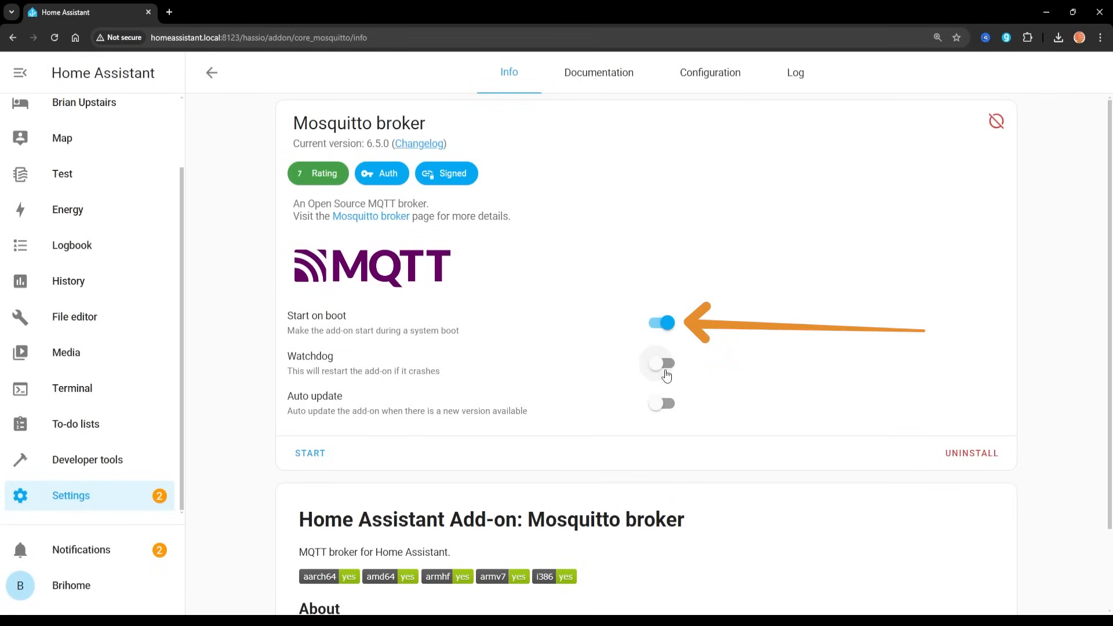
mouse_move(667, 375)
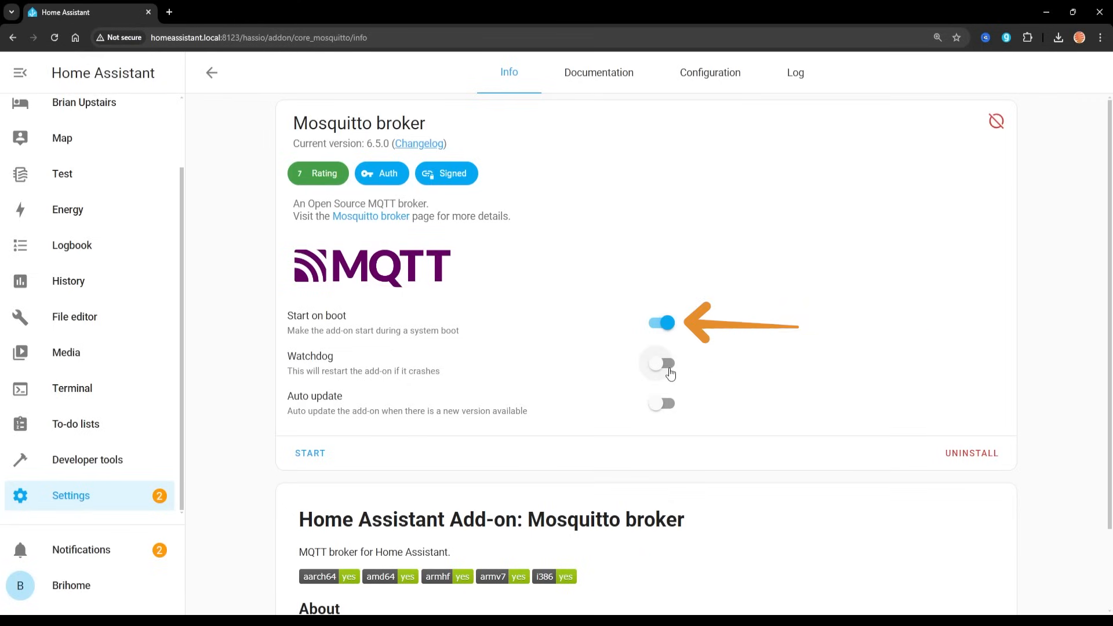
mouse_move(655, 407)
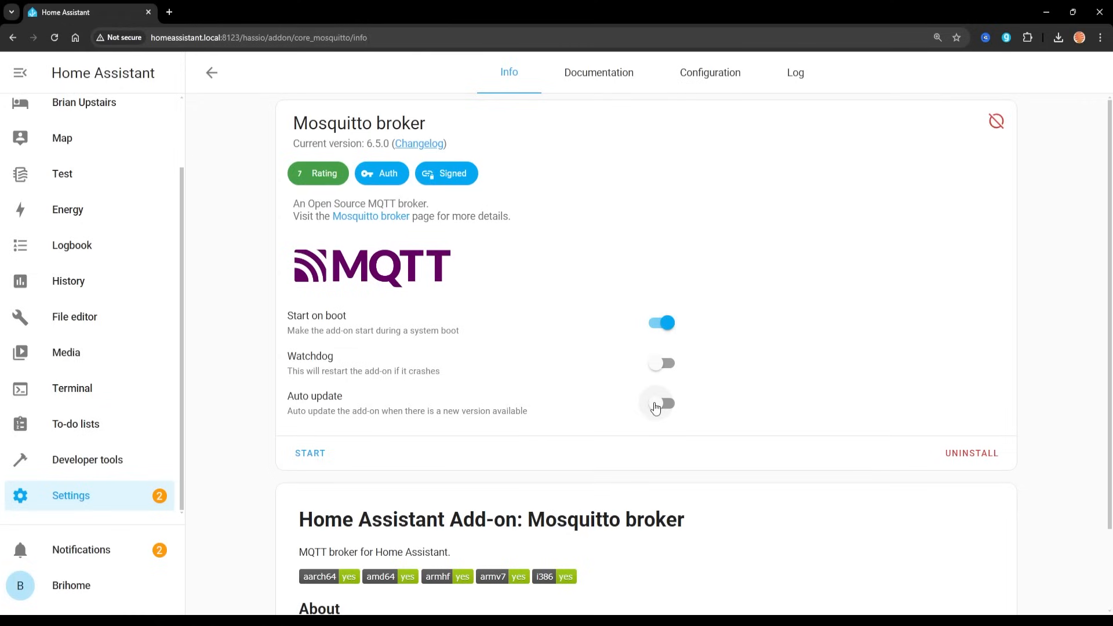
mouse_move(310, 452)
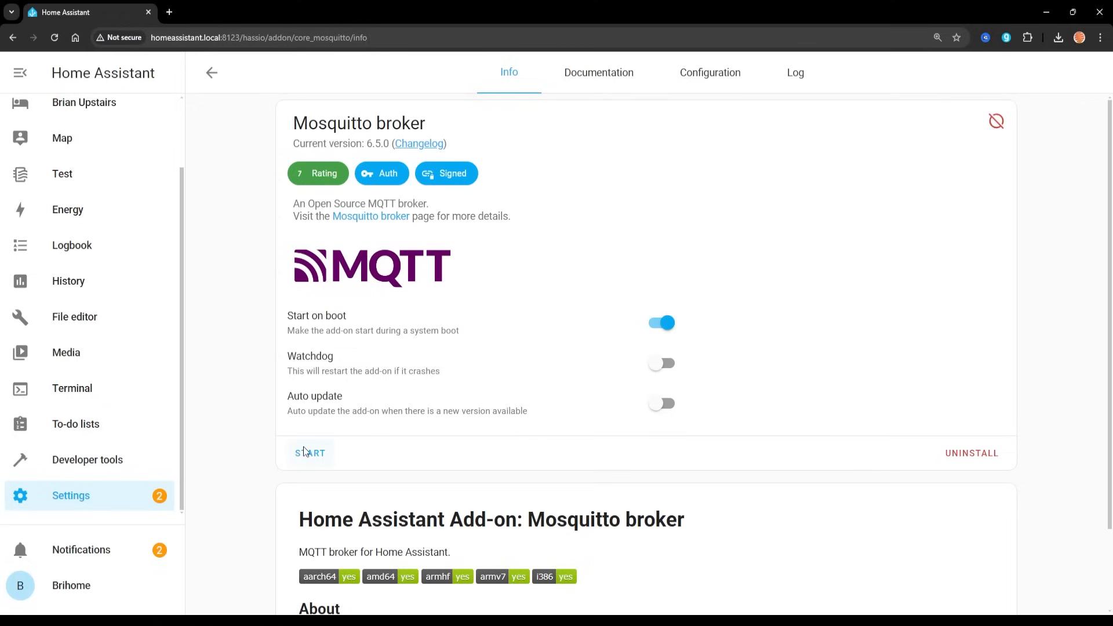
mouse_move(427, 256)
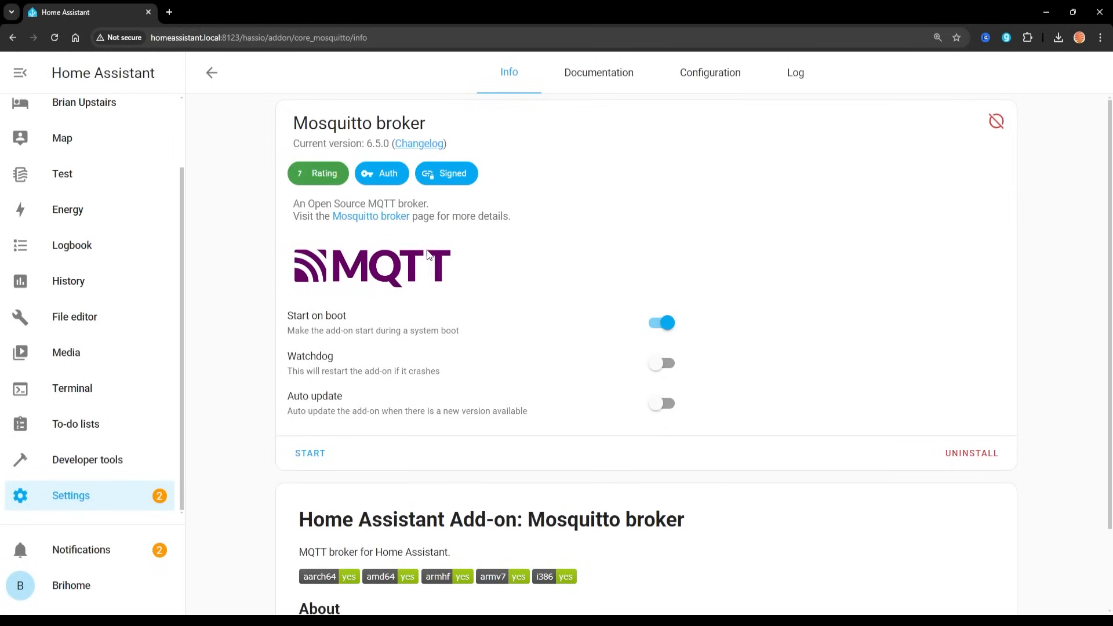
left_click(310, 453)
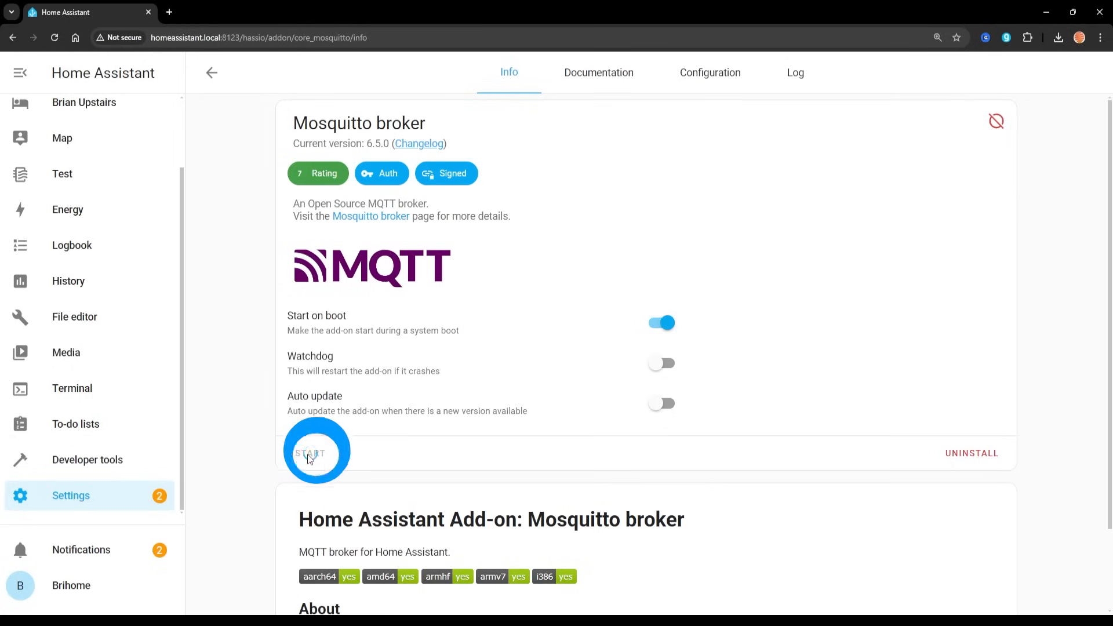
left_click(309, 453)
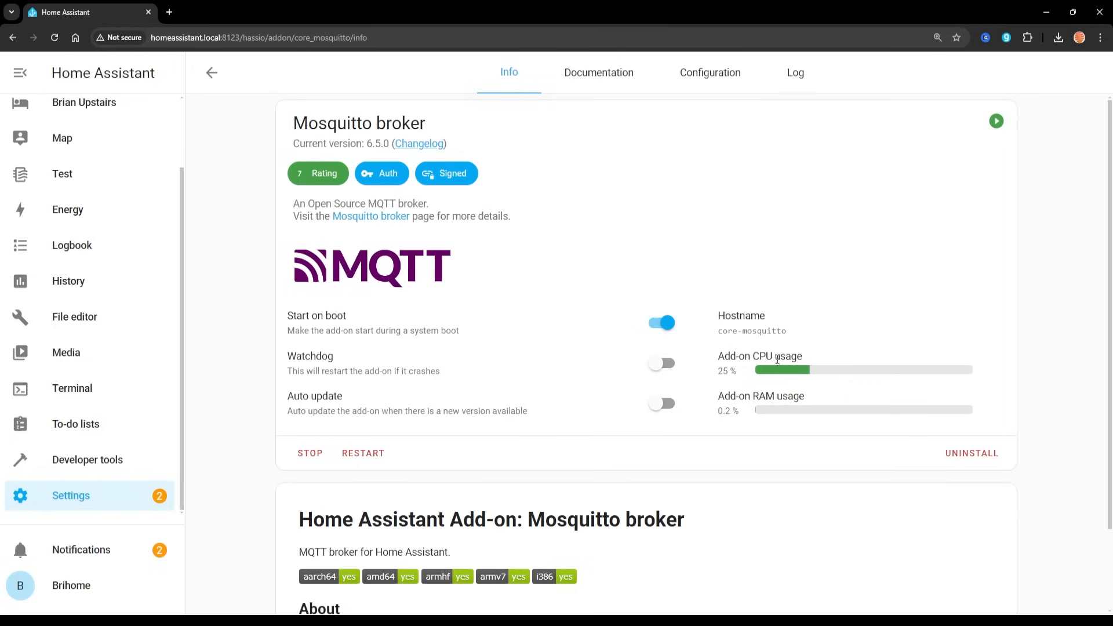
mouse_move(774, 358)
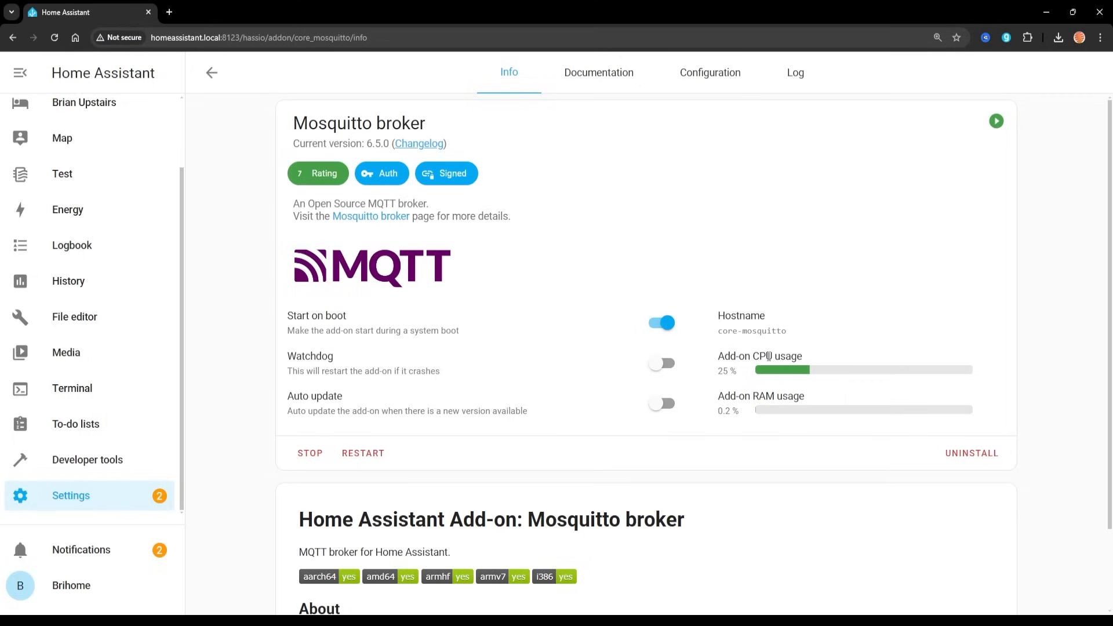
left_click(795, 73)
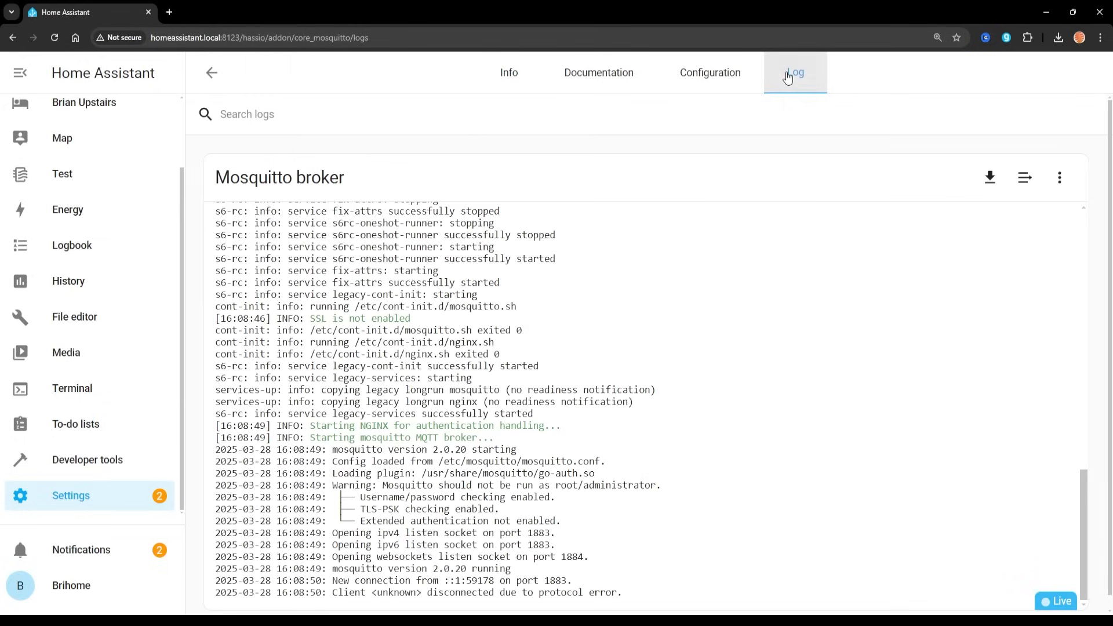
mouse_move(508, 384)
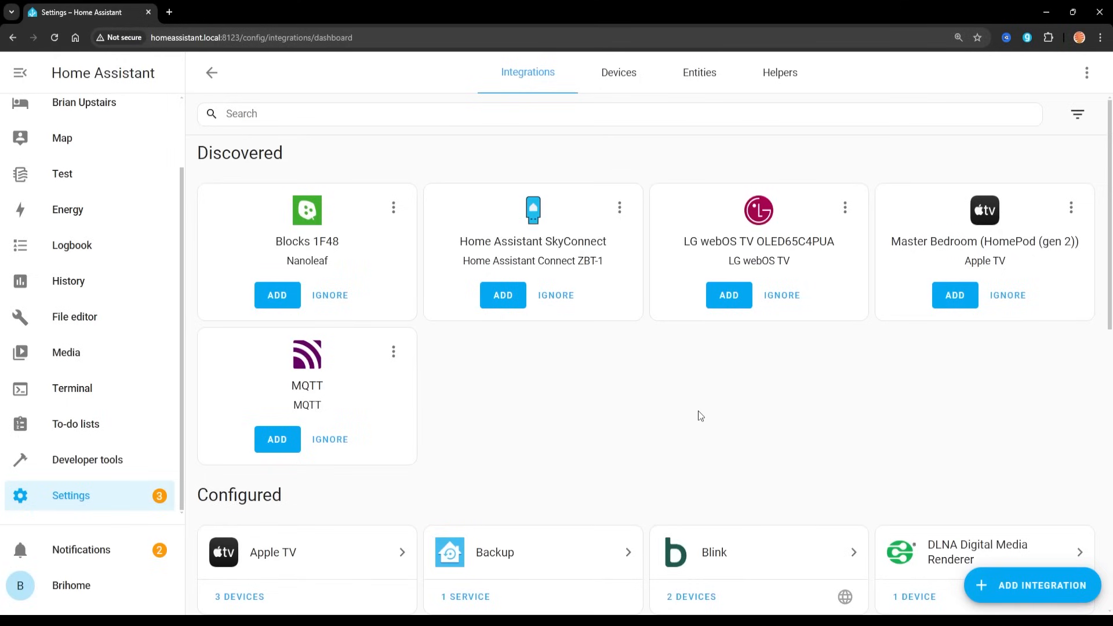
mouse_move(872, 430)
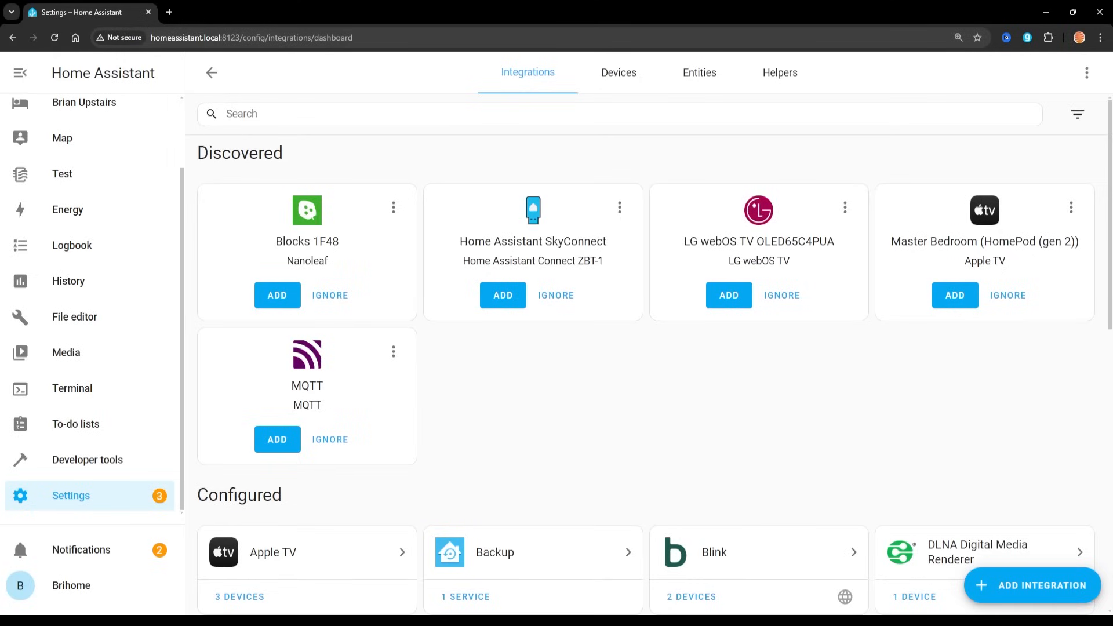
left_click(71, 496)
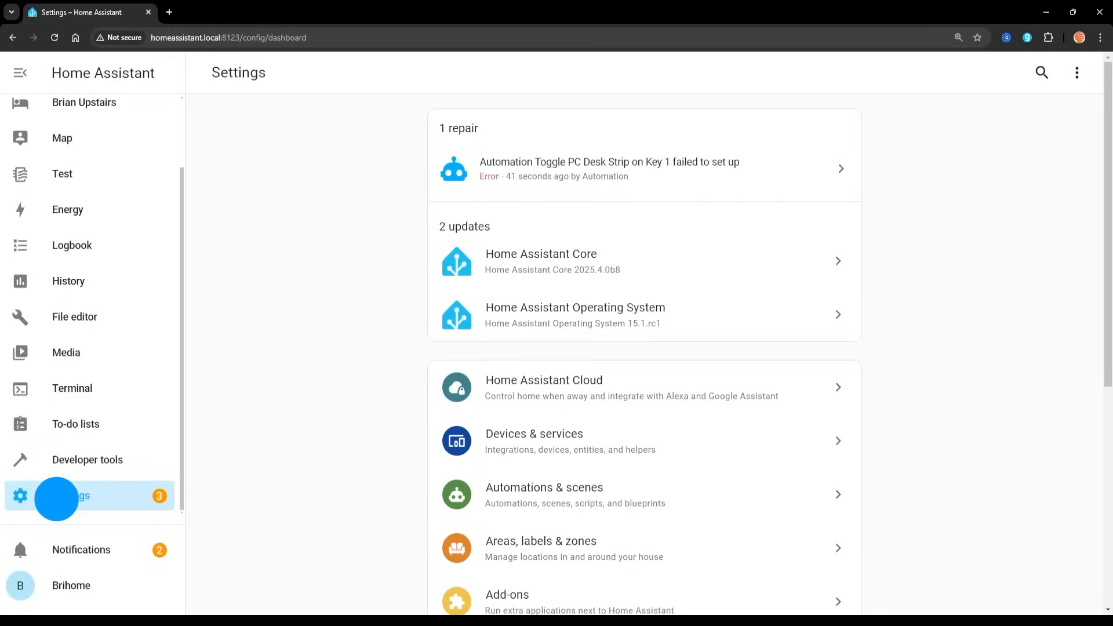
scroll("down", 3)
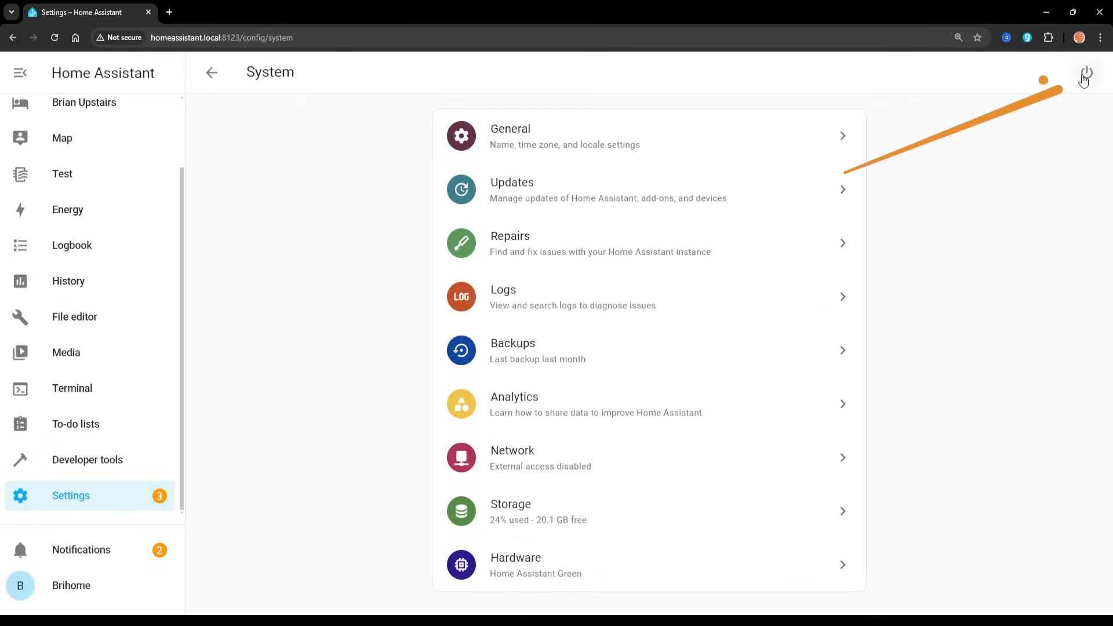
mouse_move(12, 505)
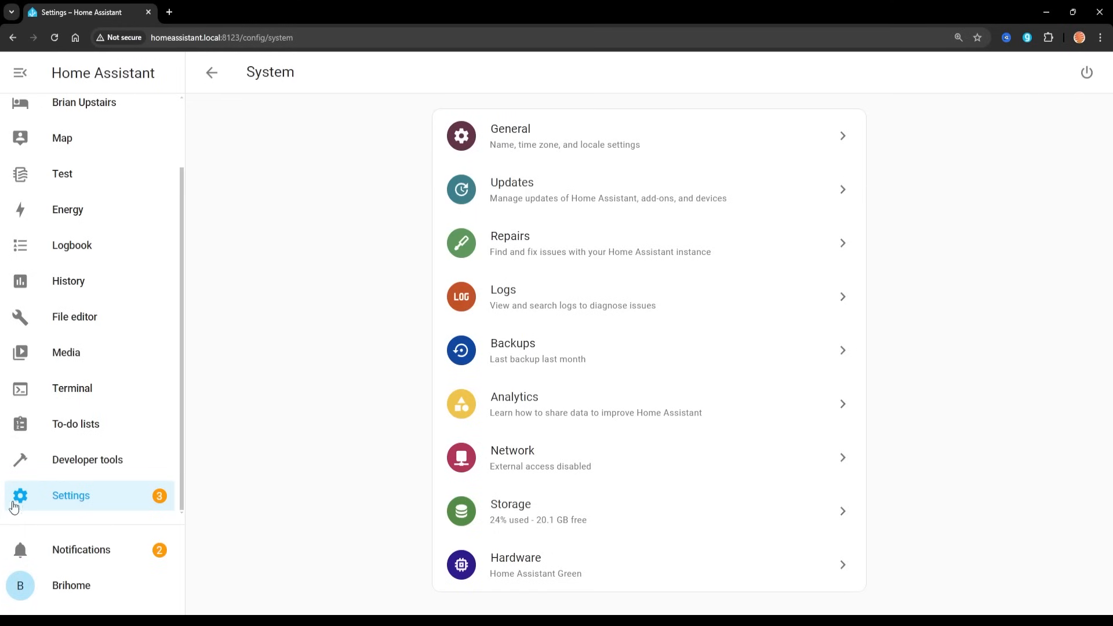
left_click(212, 72)
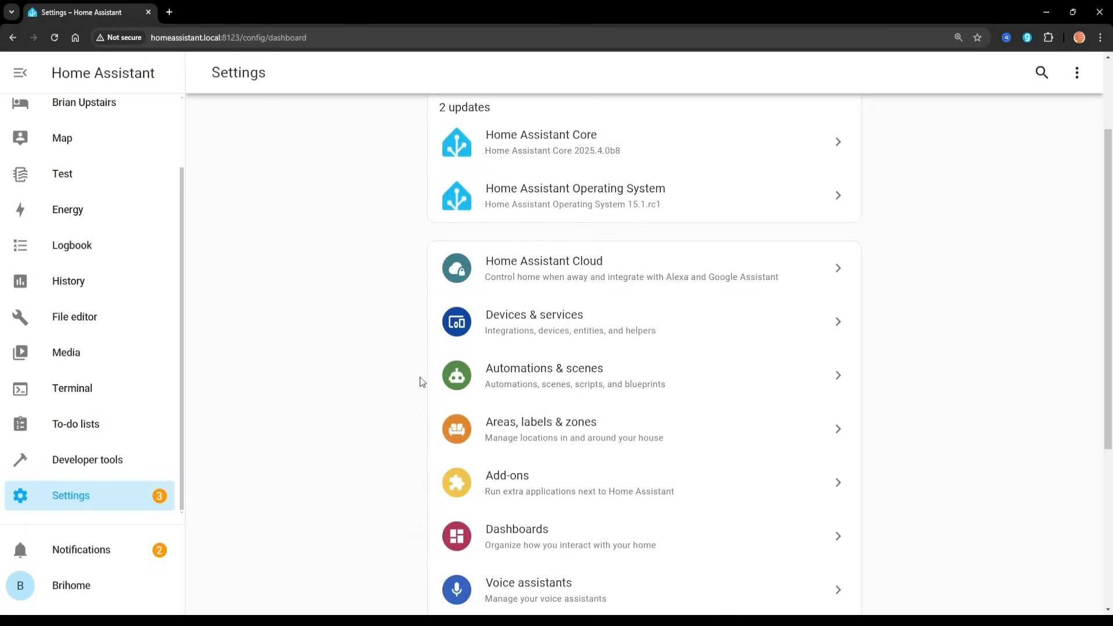
left_click(534, 322)
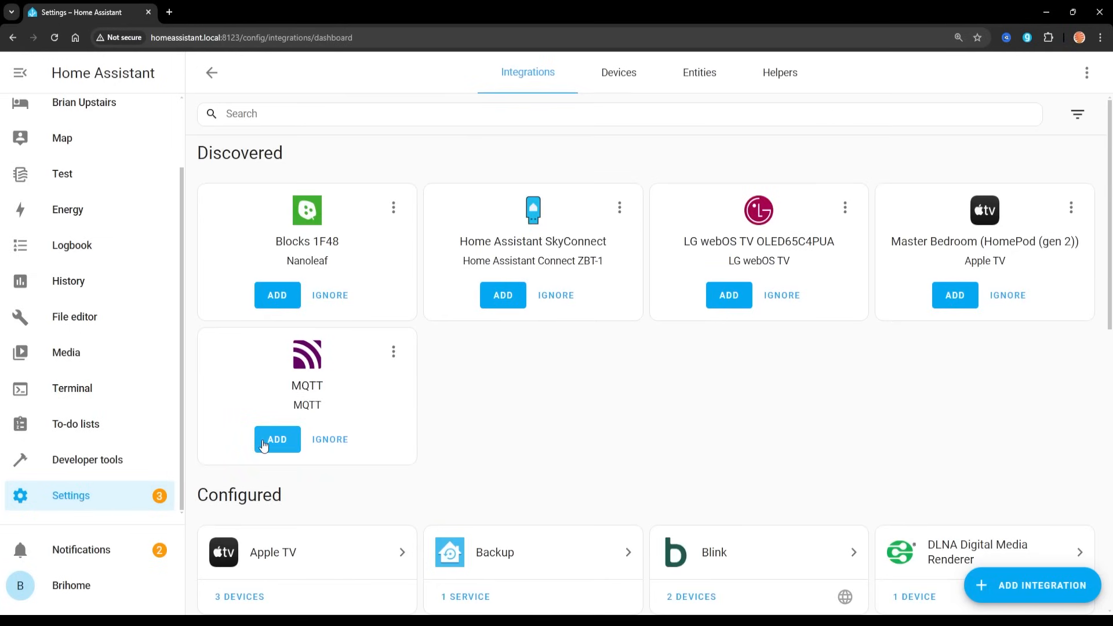
Add the discovered MQTT integration and dismiss the success message
left_click(277, 439)
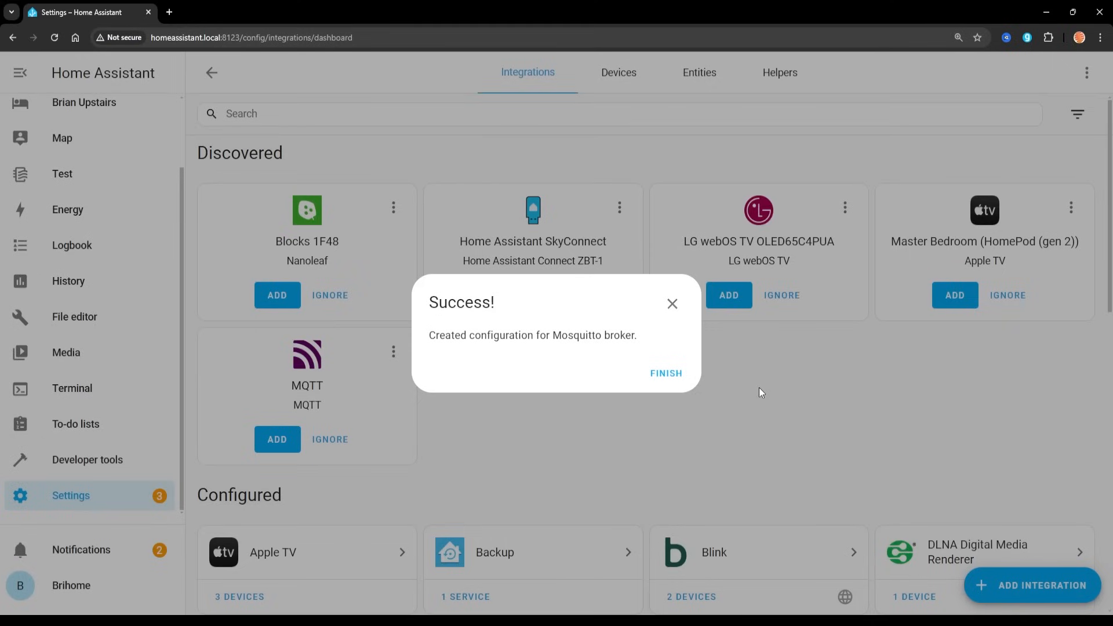
left_click(665, 373)
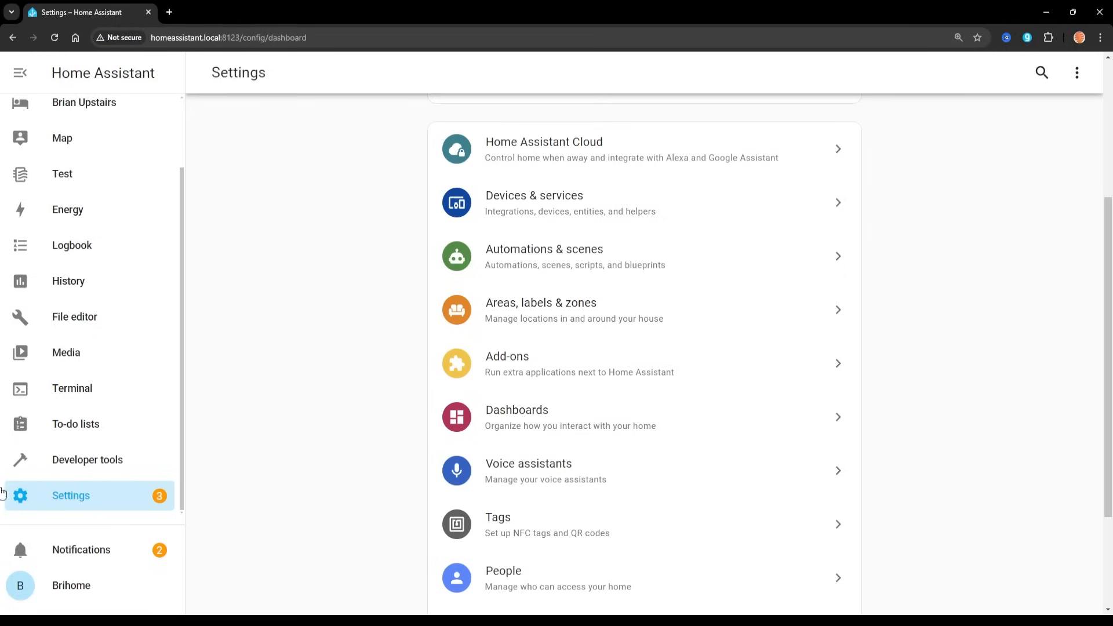
mouse_move(544, 361)
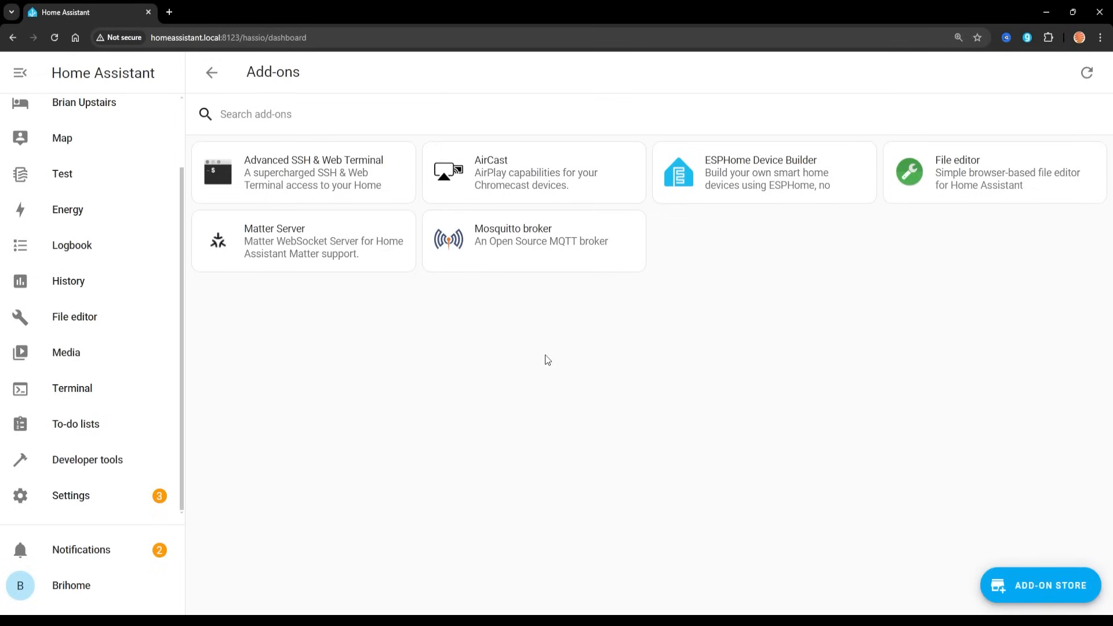
mouse_move(702, 322)
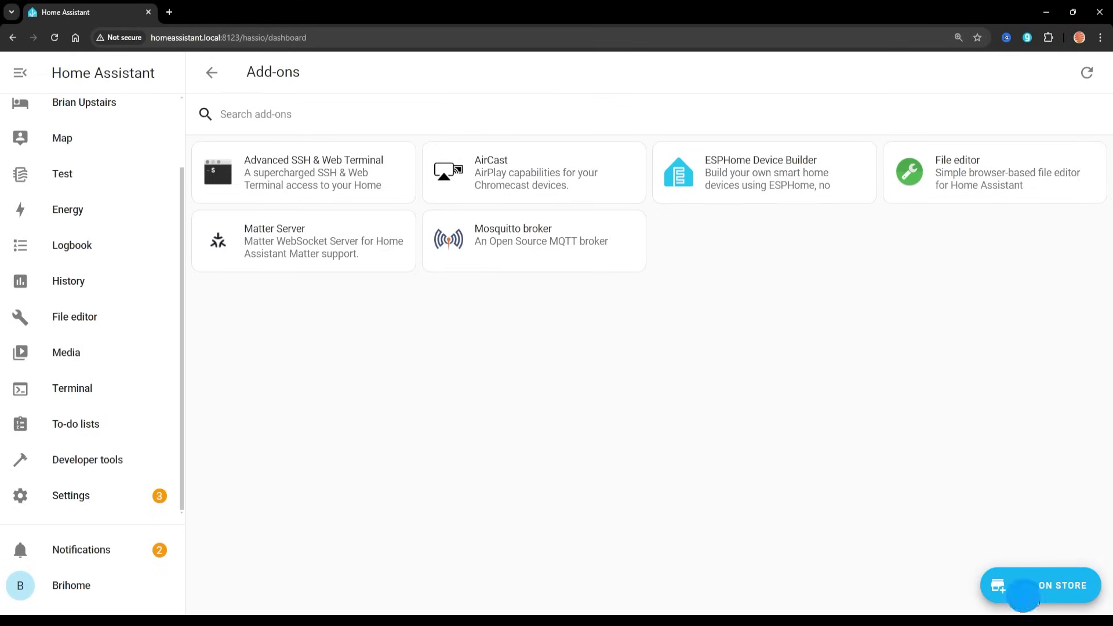
left_click(1041, 585)
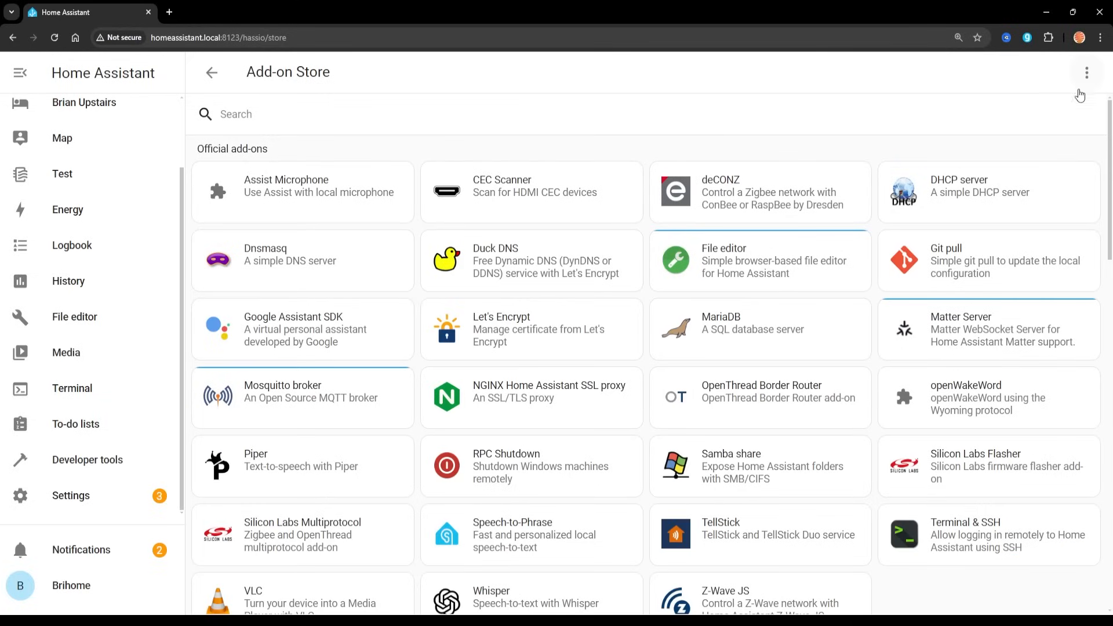
left_click(1085, 72)
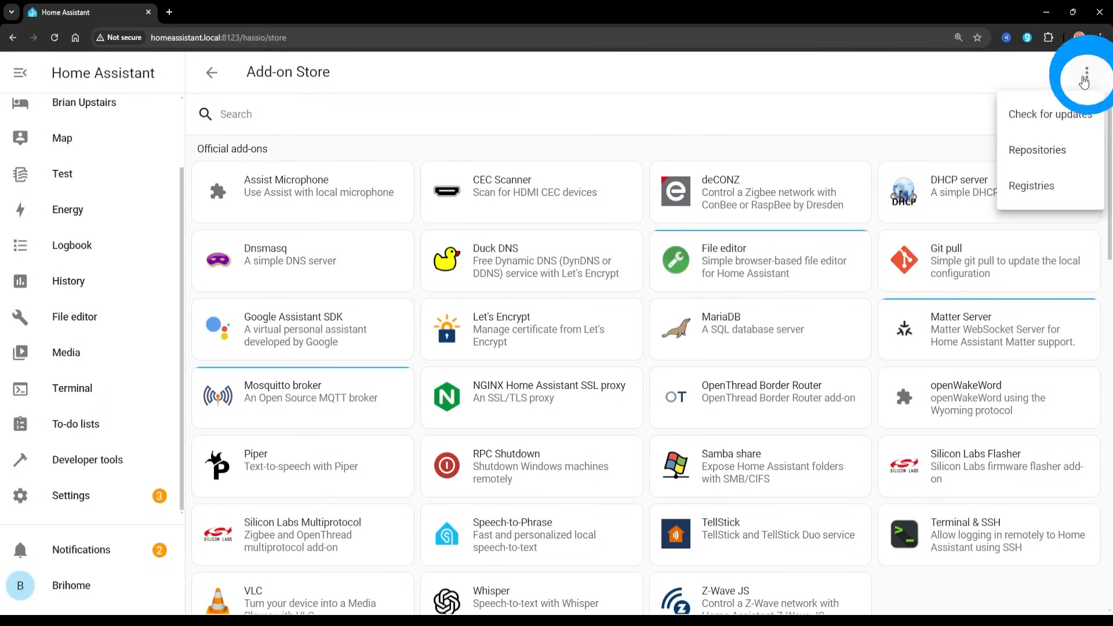
mouse_move(1052, 157)
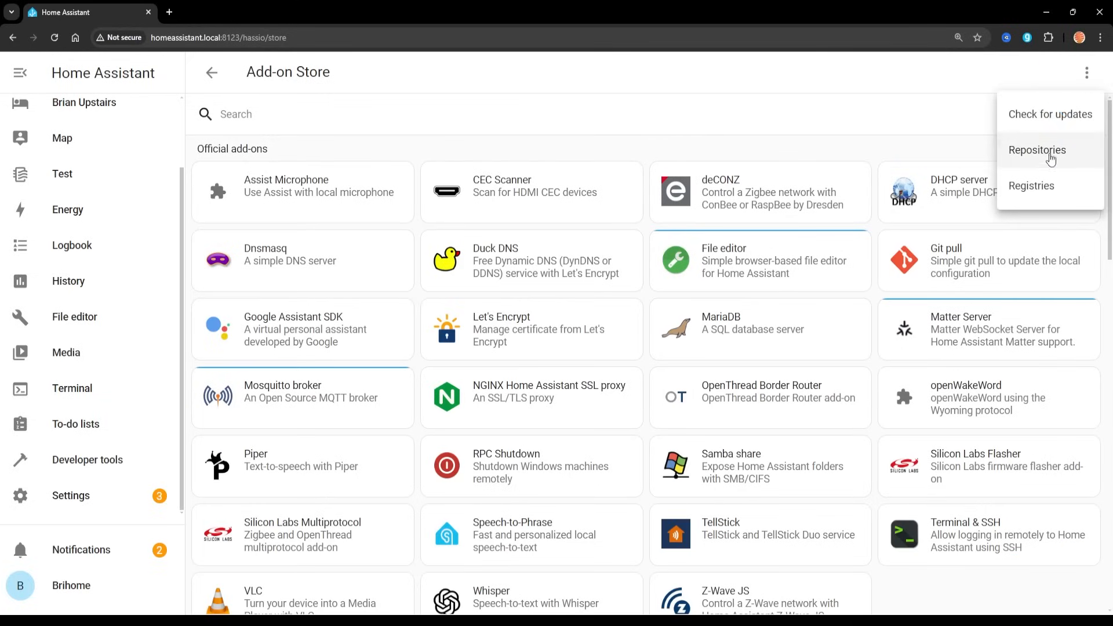
left_click(1037, 150)
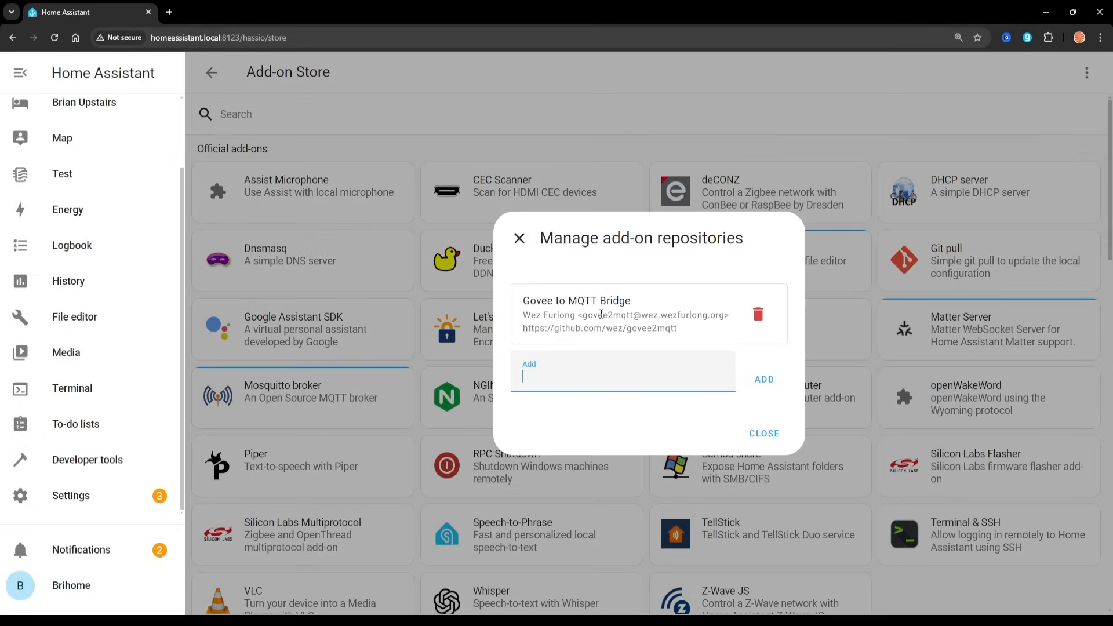
type("https://github.com/wez/govee2mqtt")
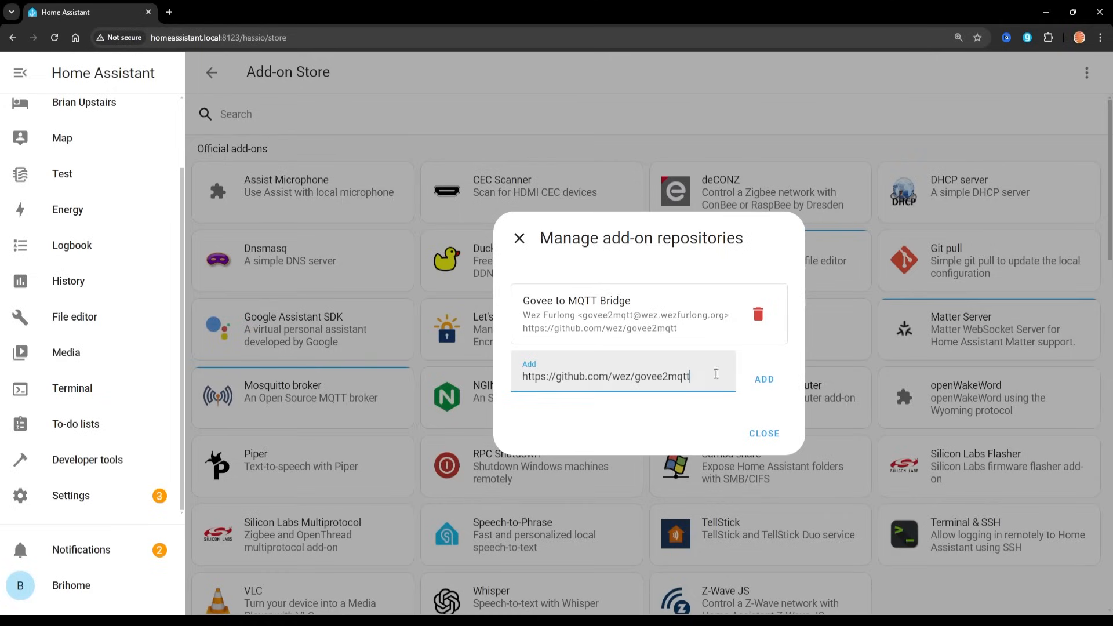
mouse_move(758, 314)
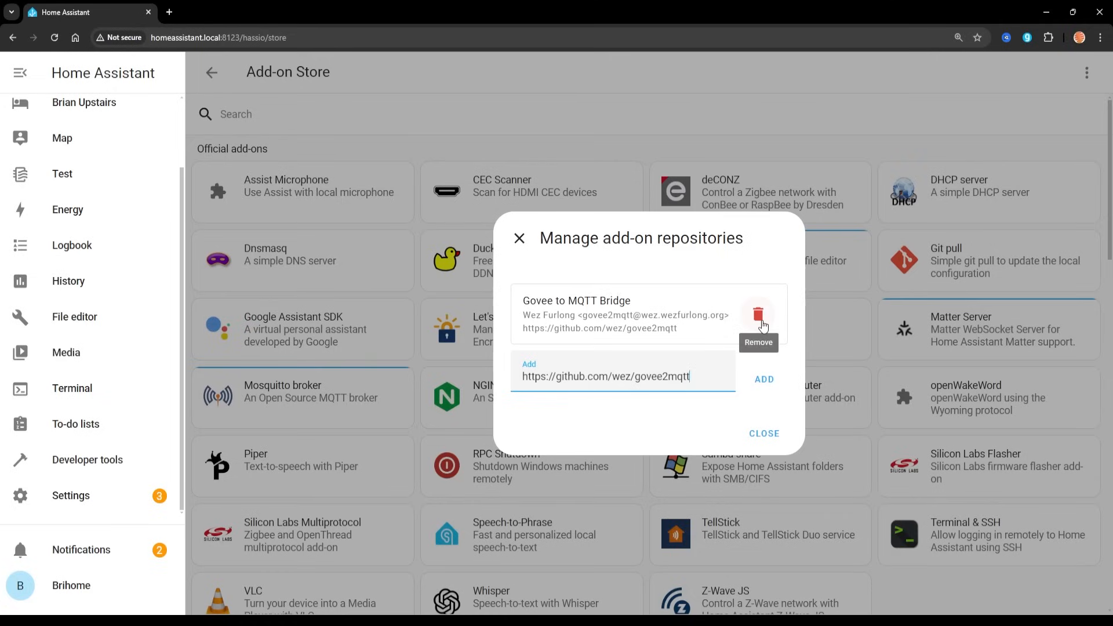
left_click(765, 433)
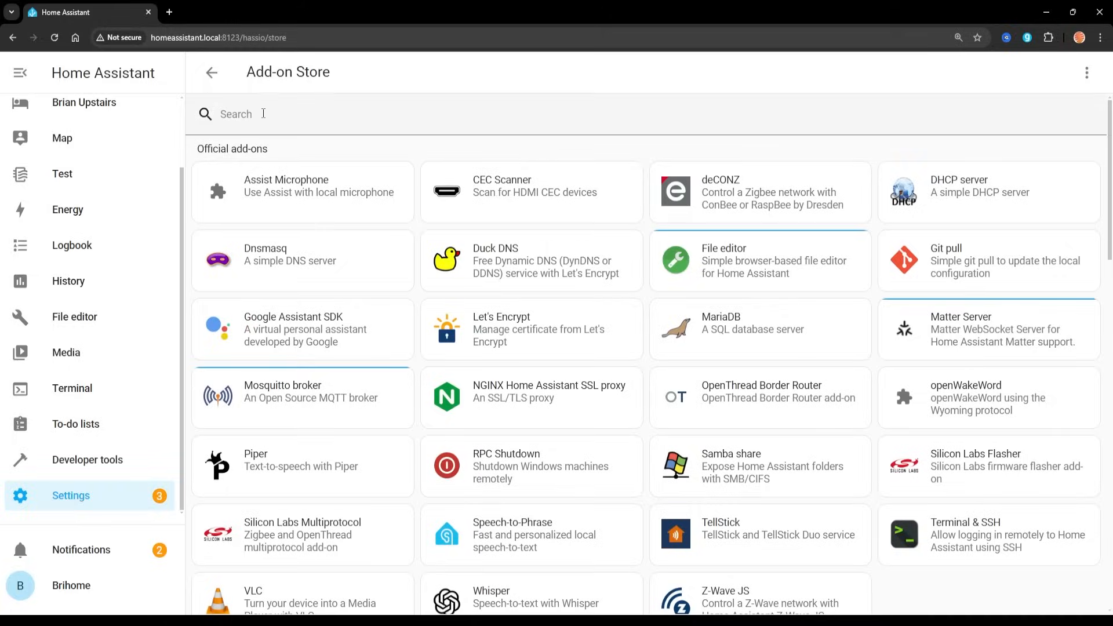
Search the store for 'Gove' and install the Govee to MQTT Bridge add-on
type("Govee")
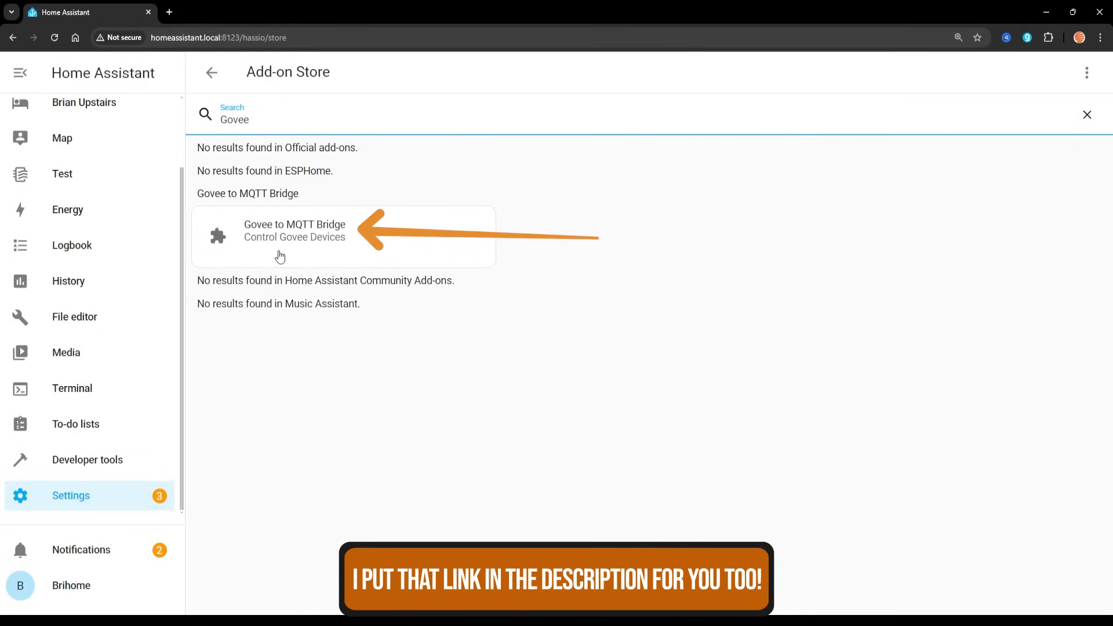
left_click(294, 235)
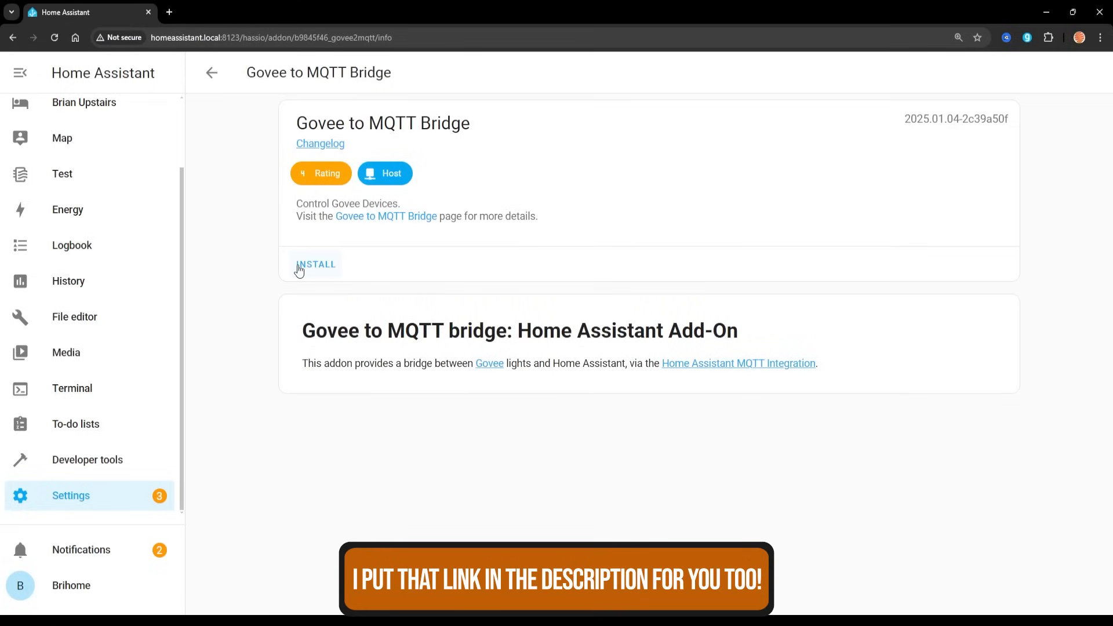
left_click(316, 264)
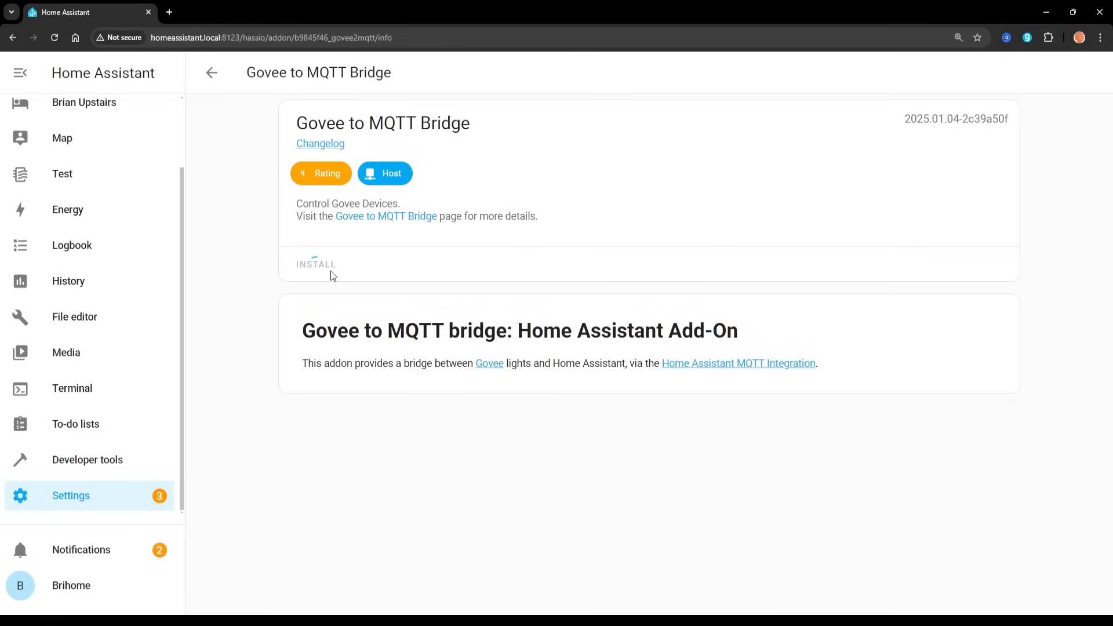
Bring up the bridge's Configuration tab showing the Celsius temperature option
left_click(315, 264)
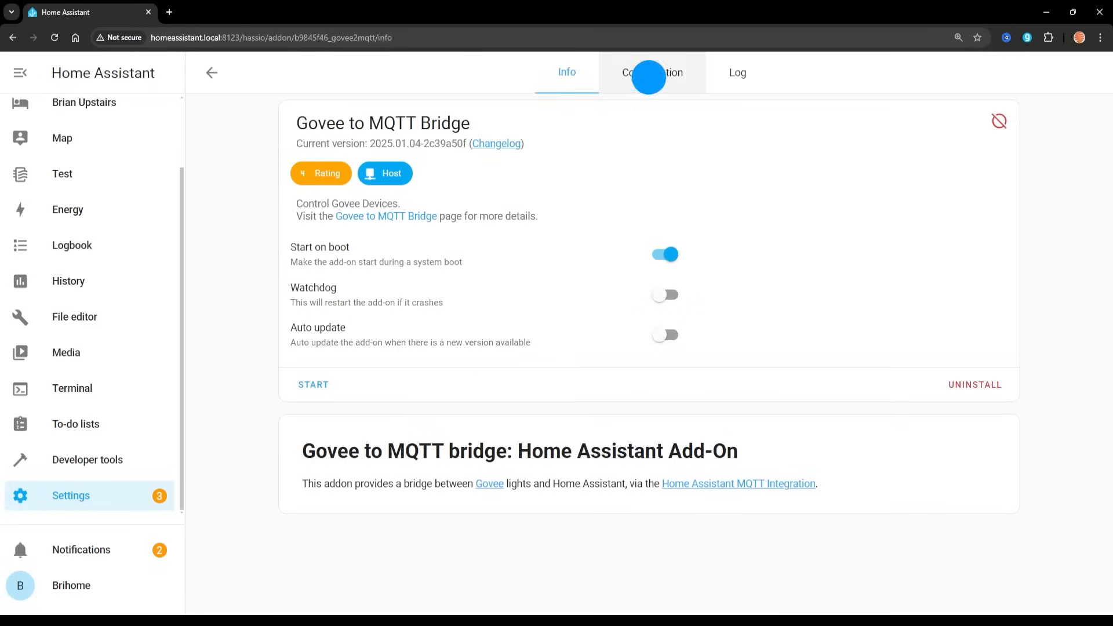
left_click(652, 71)
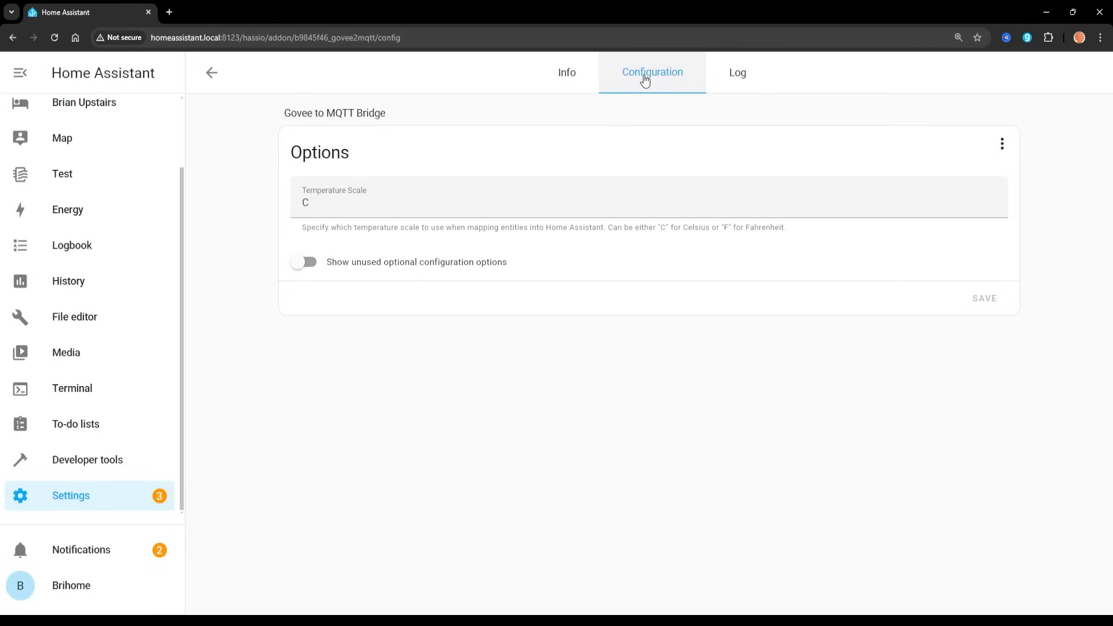
mouse_move(468, 322)
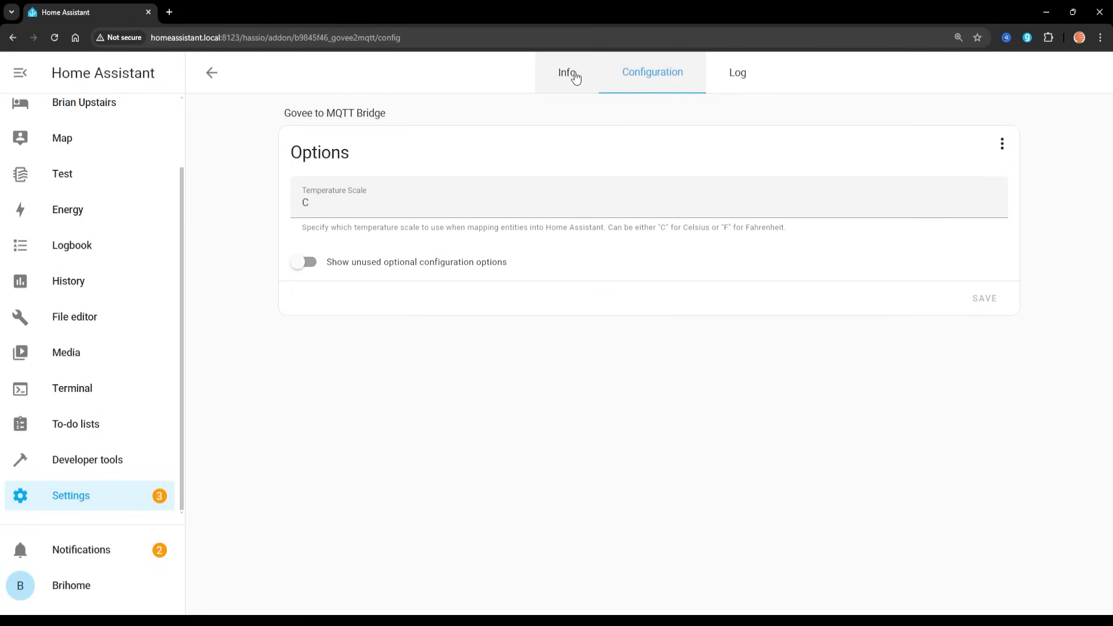
left_click(566, 72)
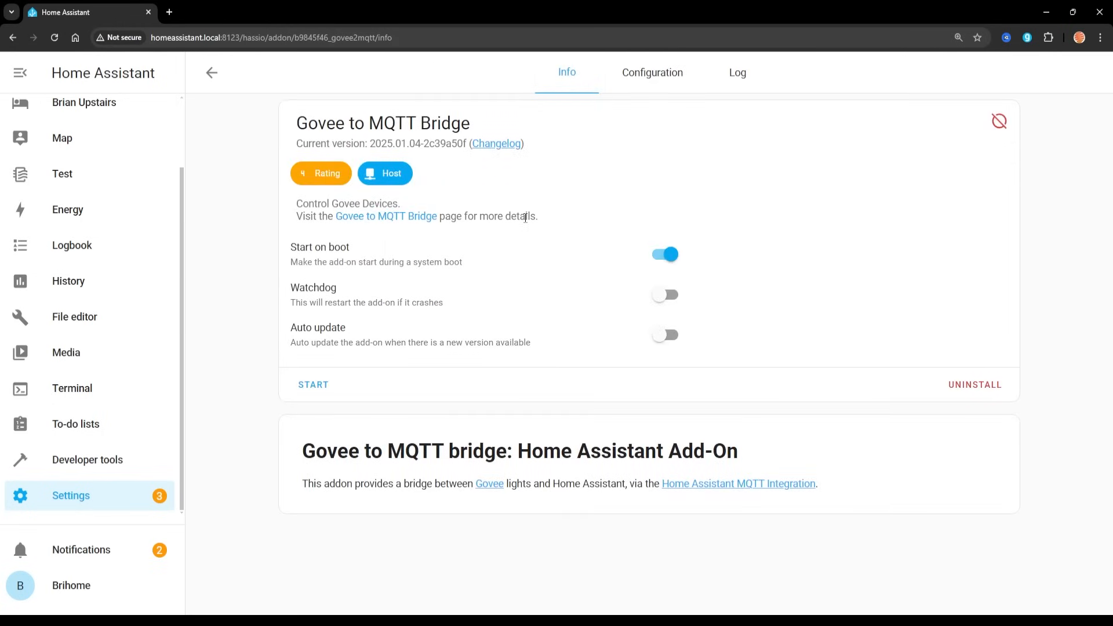
mouse_move(652, 73)
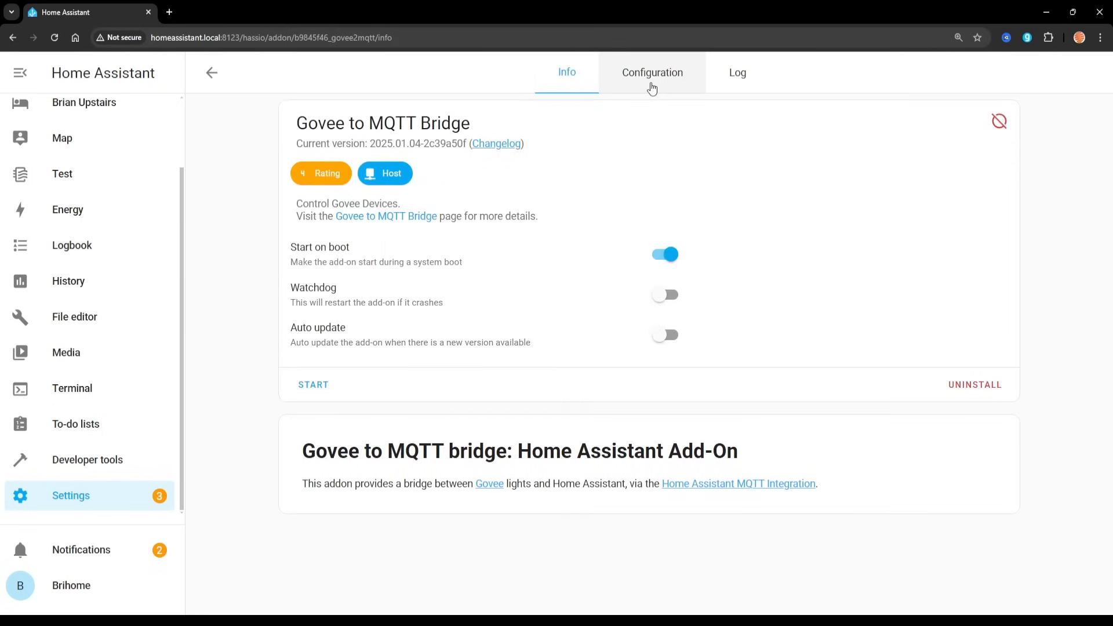
left_click(651, 72)
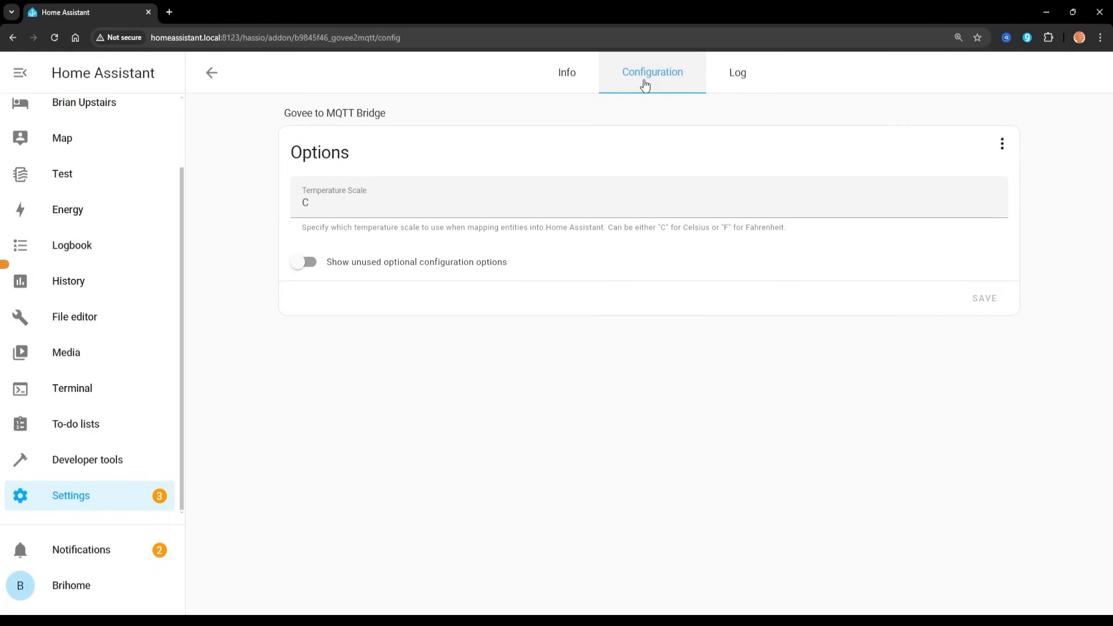
Enable 'Show unused optional configuration options' to reveal email, password, API key and MQTT fields
left_click(304, 262)
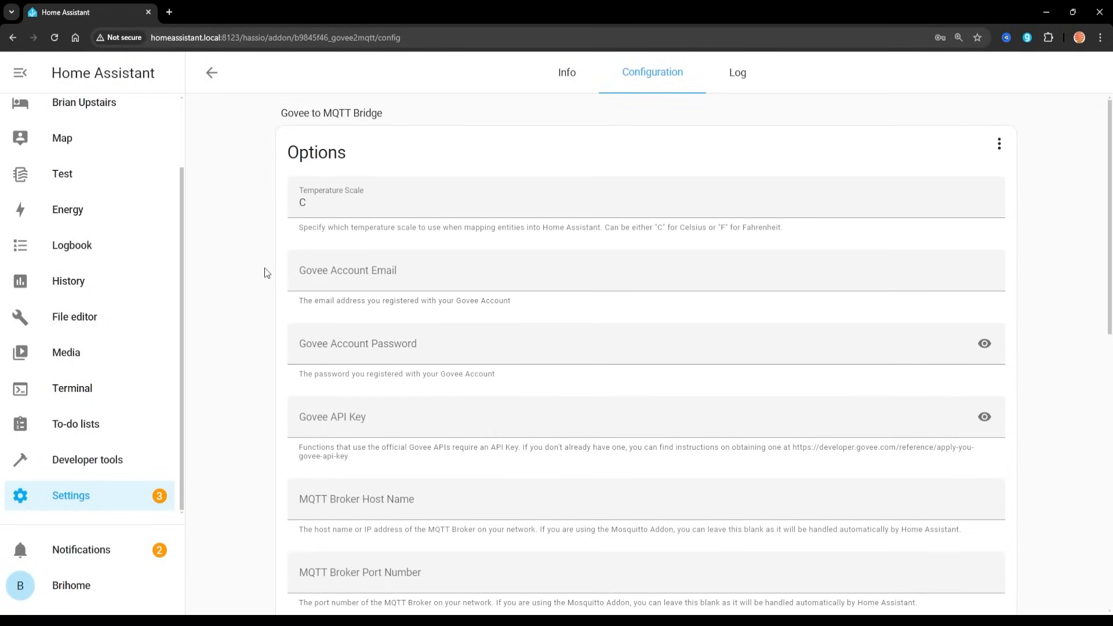
mouse_move(271, 296)
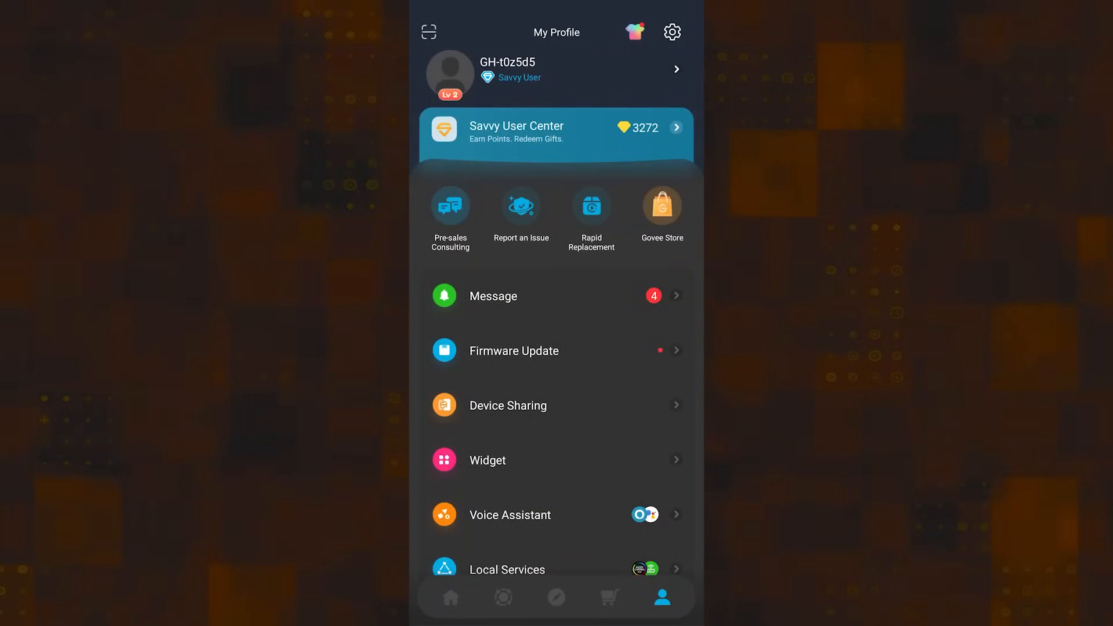
Open Govee Home settings and the Apply for API Key form's reason field
left_click(671, 32)
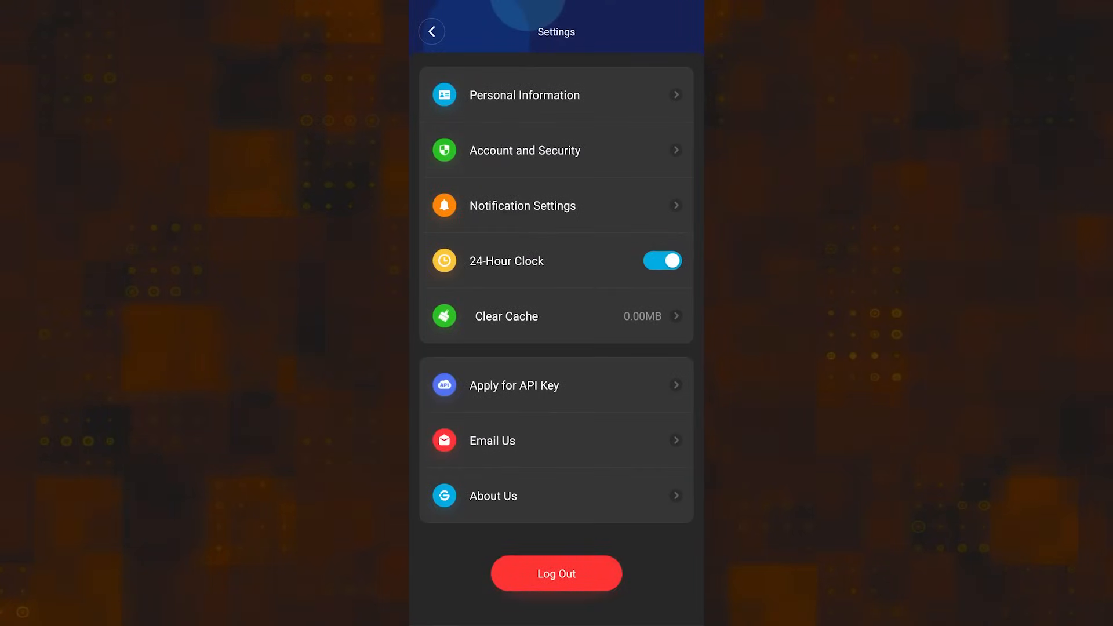
left_click(557, 385)
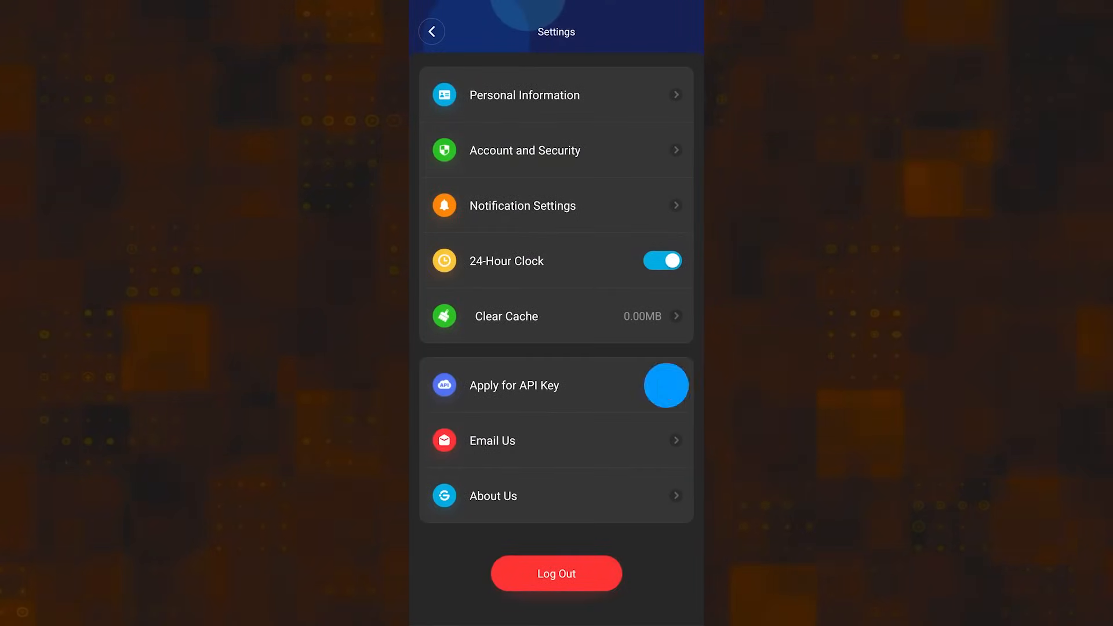
left_click(513, 386)
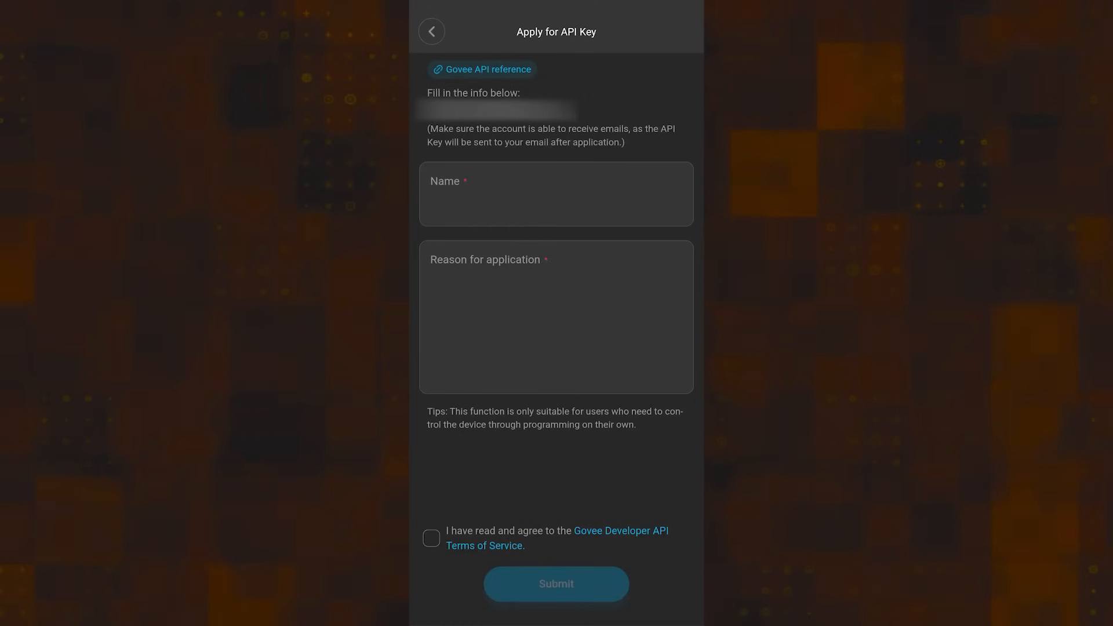
Enter reason 'ME MAKE LIGHT GOOD ME DEVELOPER ME HOME ASSISTANT GIVE KEY' and review the terms
type("ME MAKE LIGHT GOOD")
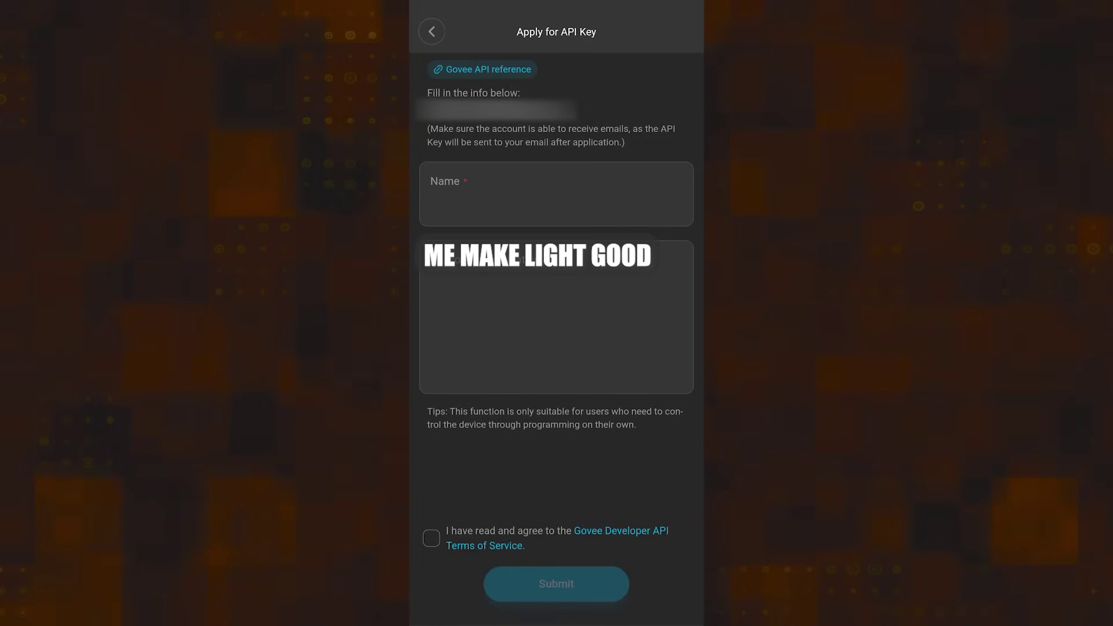
type("ME DEVELOPER")
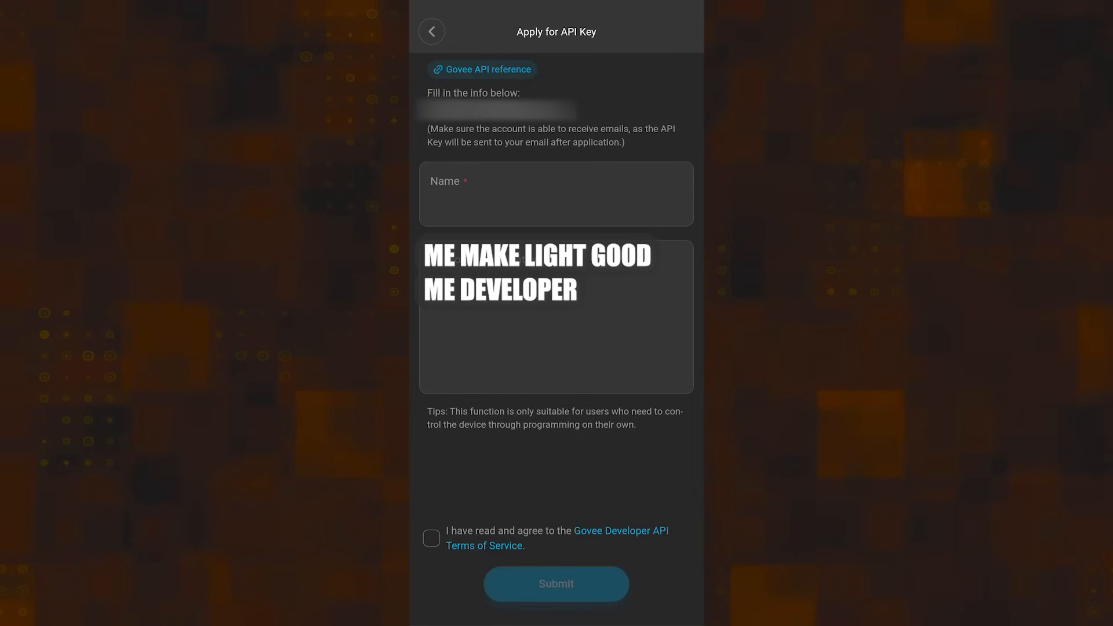
type("ME HOME ASSISTANT")
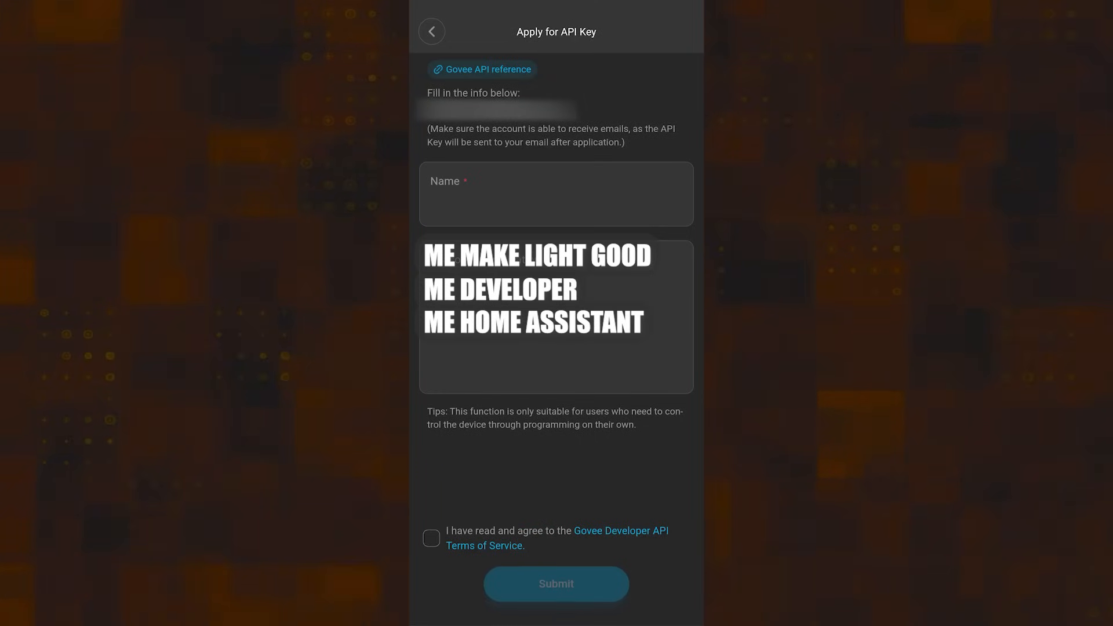
type("GIVE KEY")
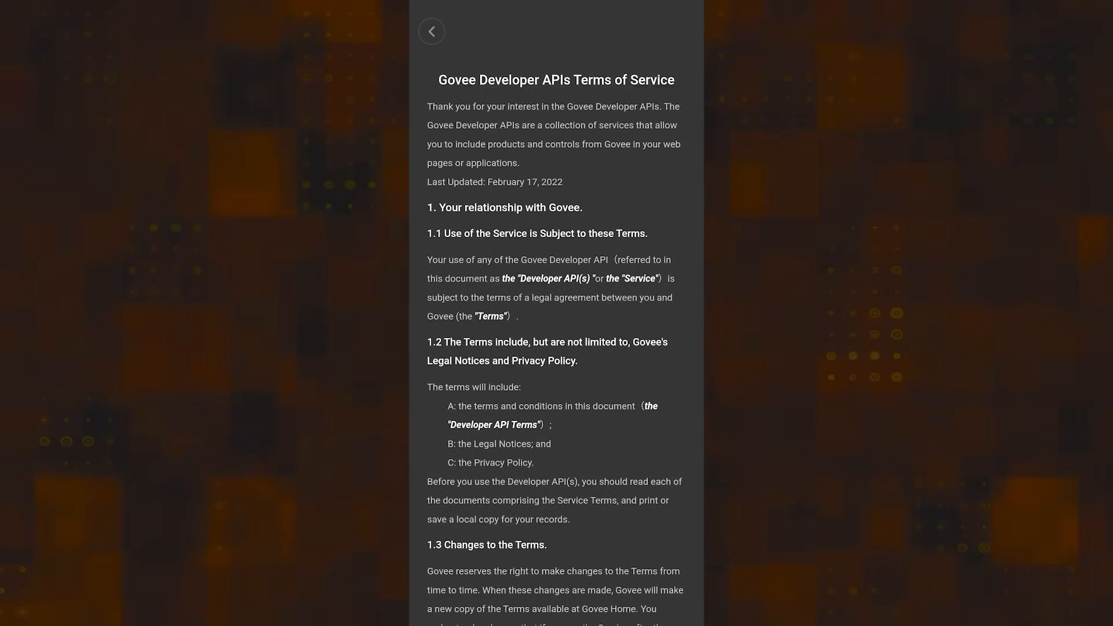
scroll("down", 3)
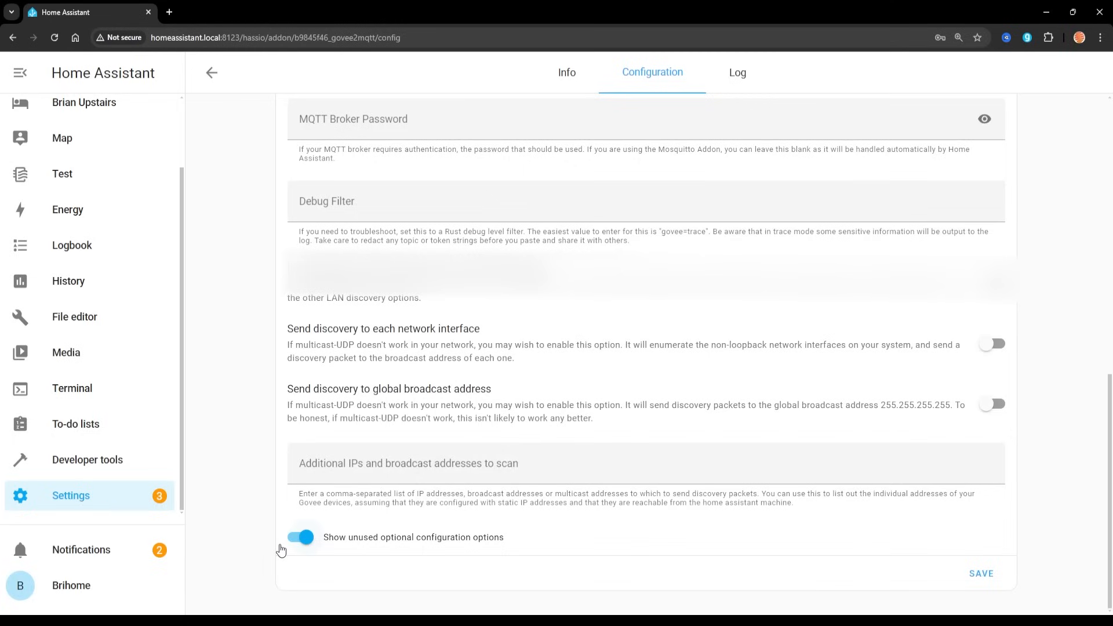
Save the bridge configuration, start Govee to MQTT Bridge, and view its log
left_click(981, 573)
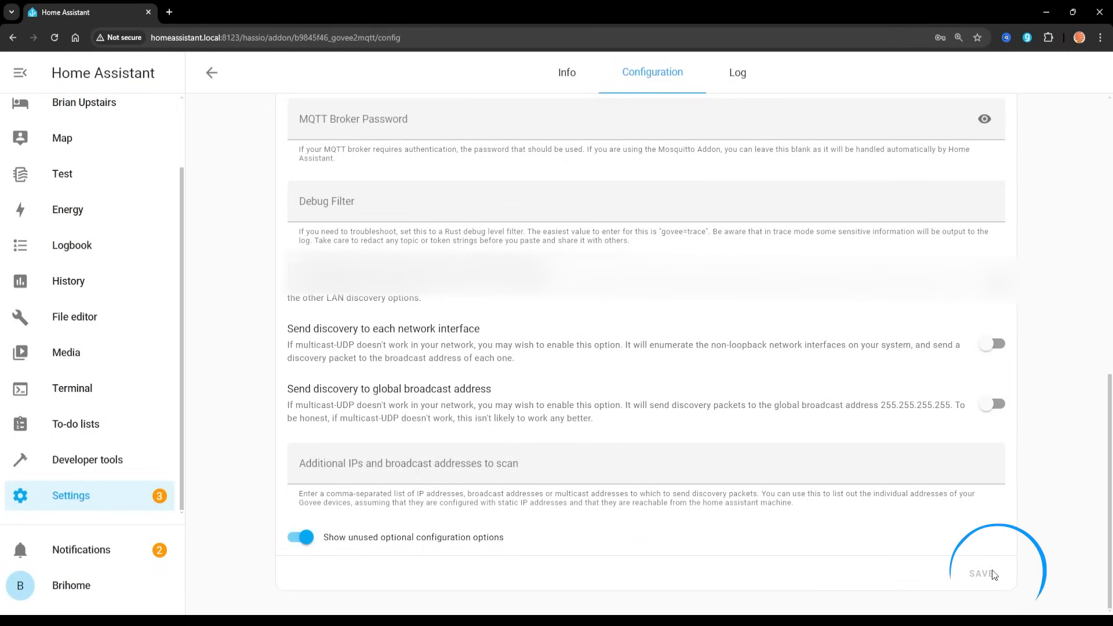
left_click(567, 73)
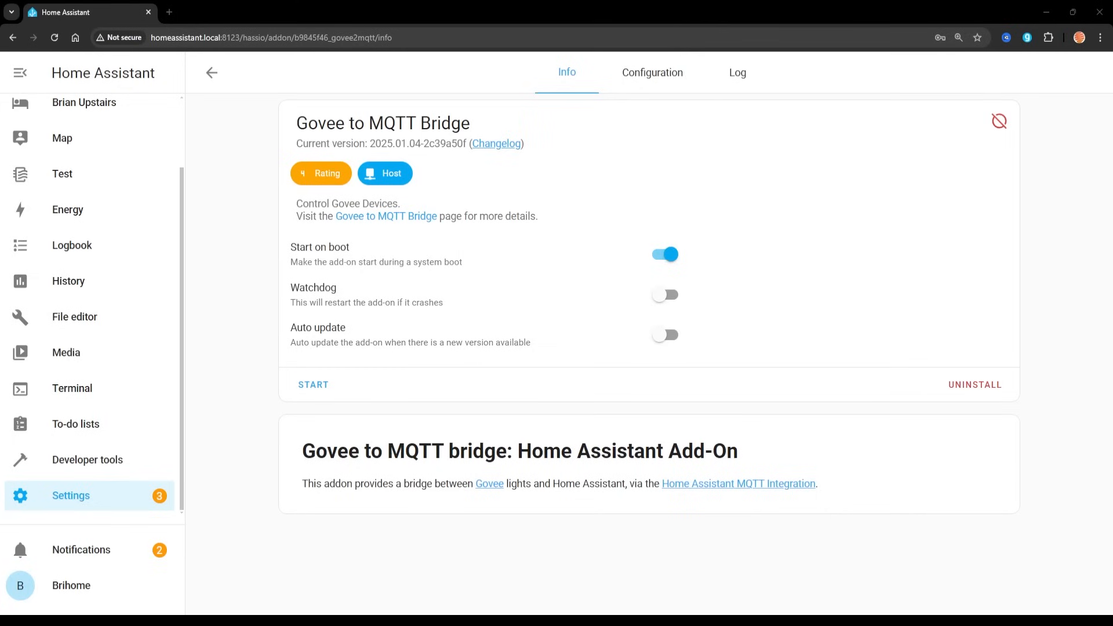
left_click(313, 384)
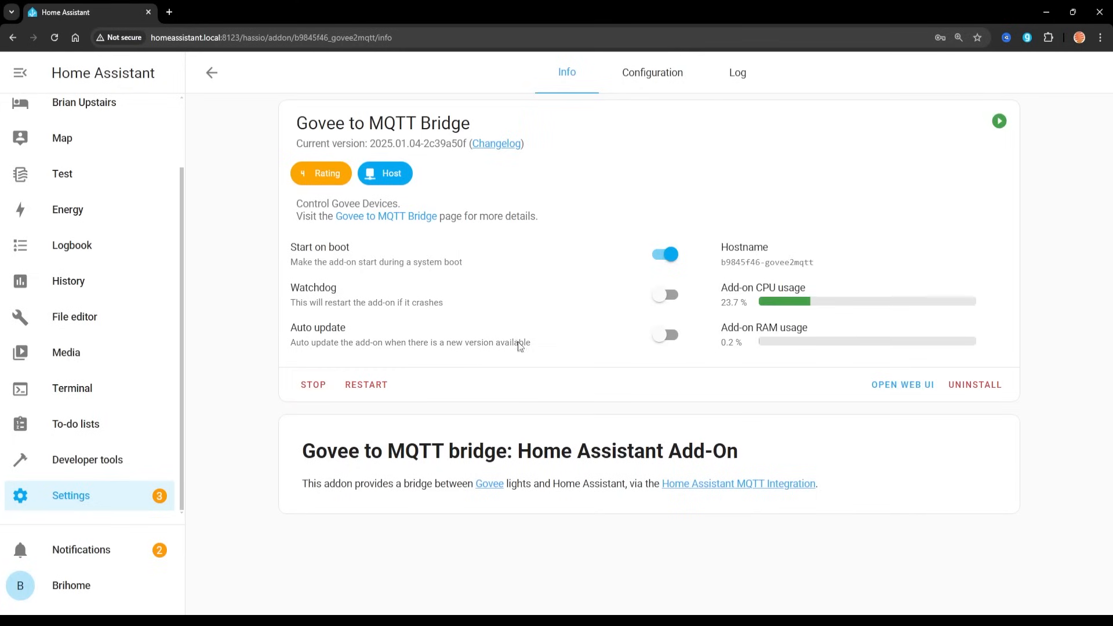
mouse_move(600, 291)
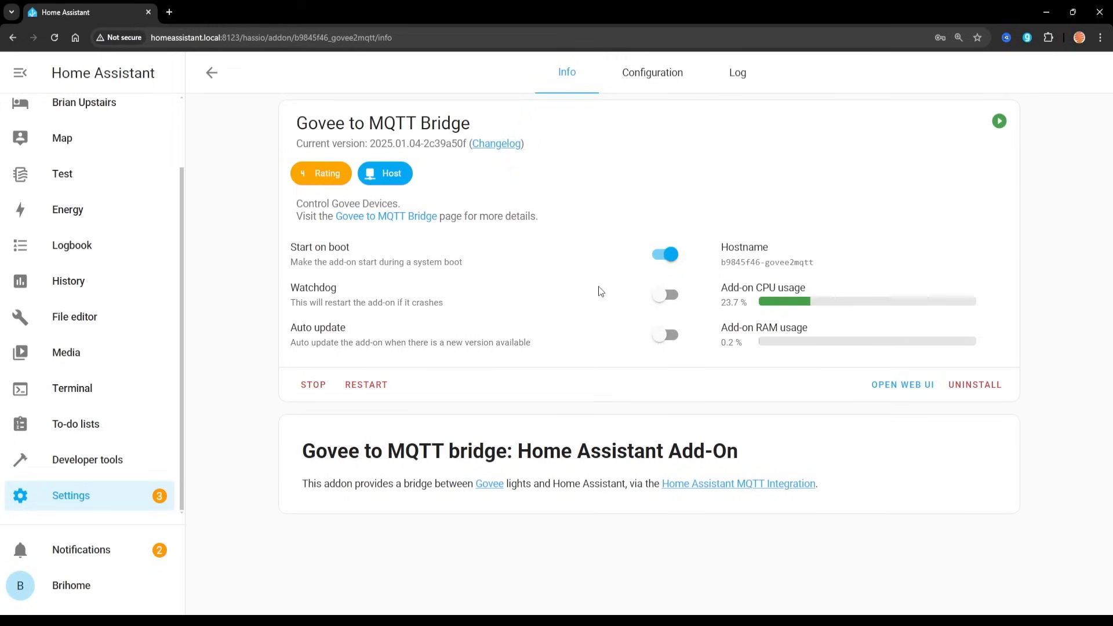
left_click(737, 73)
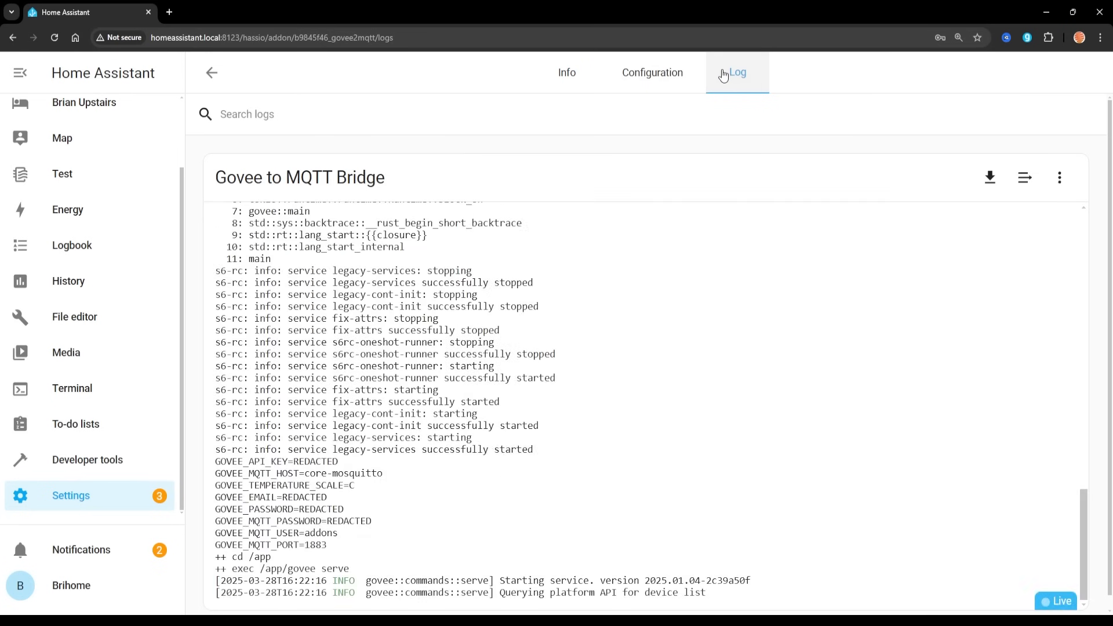
Scroll the add-on log down to the PC Desk Strip and Smart Kettle device entries
scroll("down", 3)
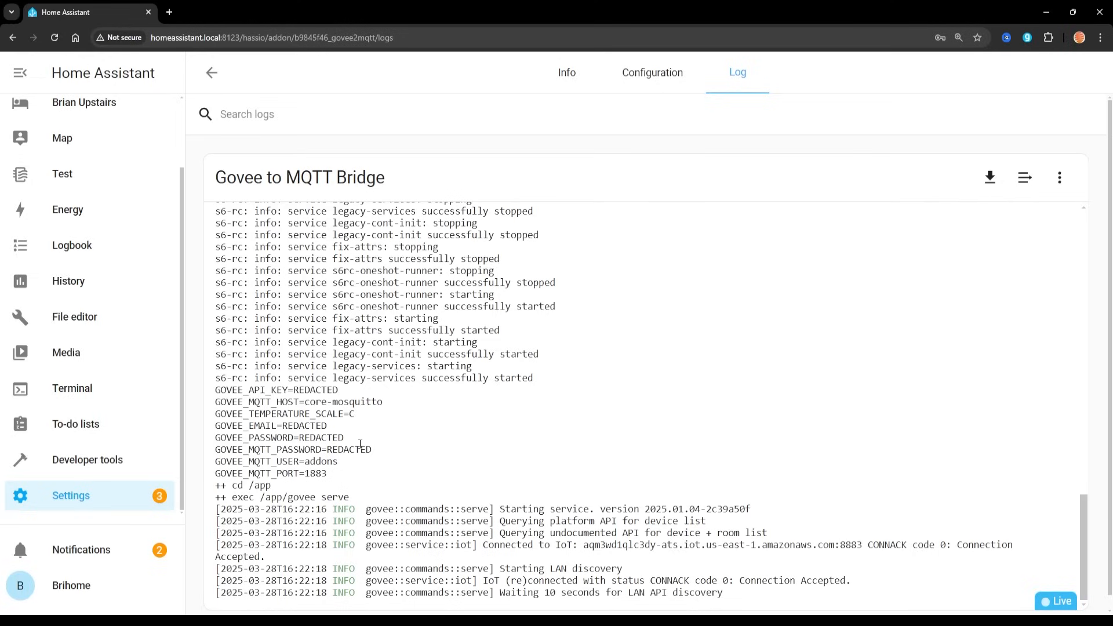
scroll("down", 3)
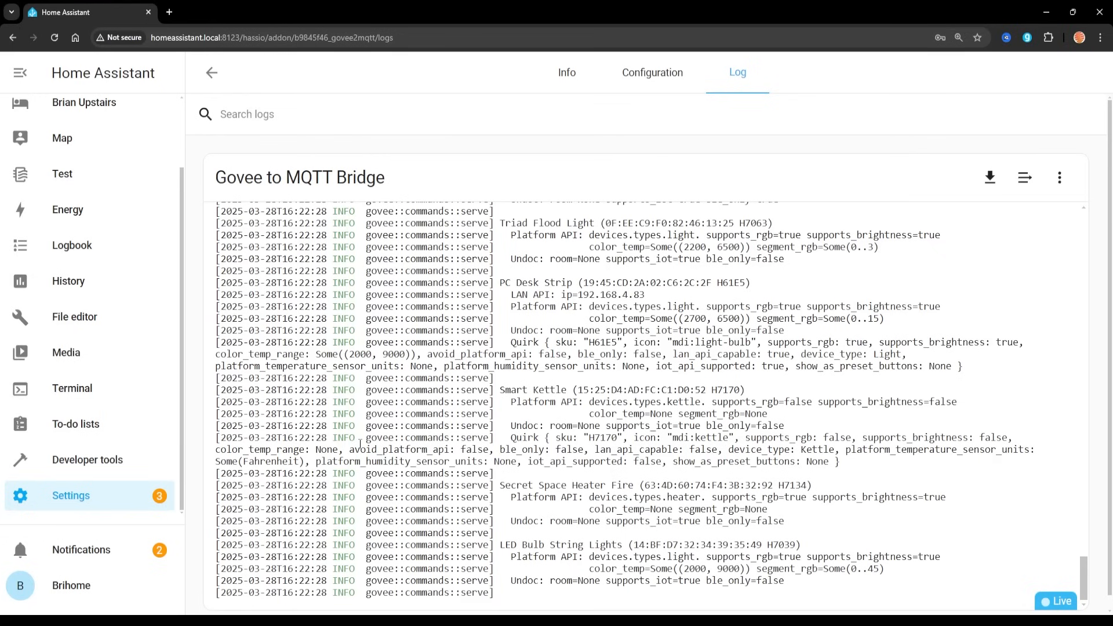
scroll("down", 3)
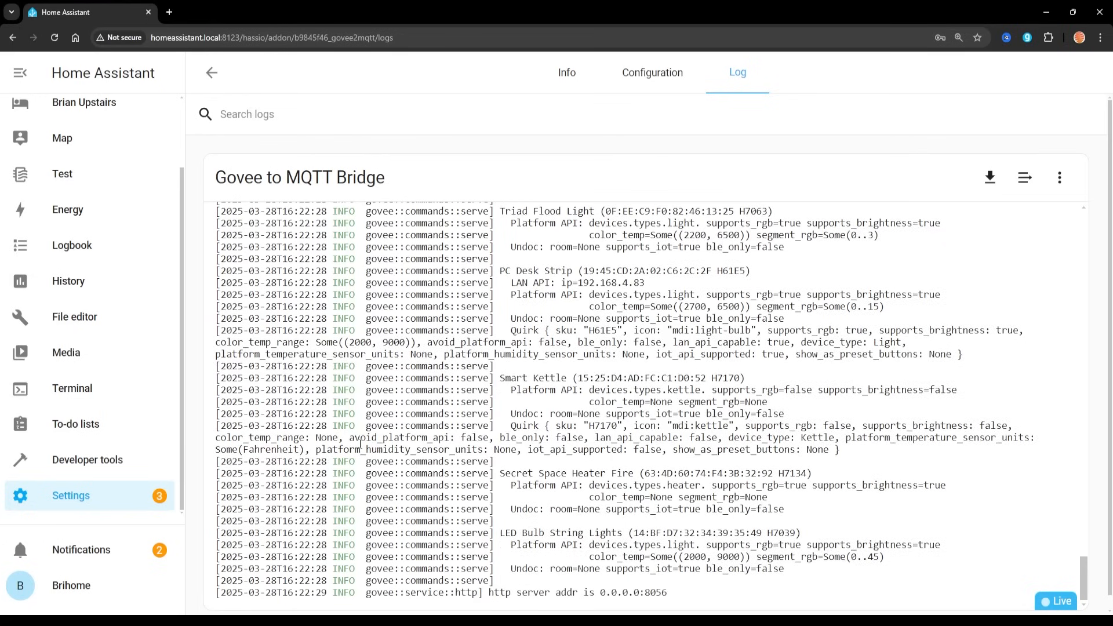